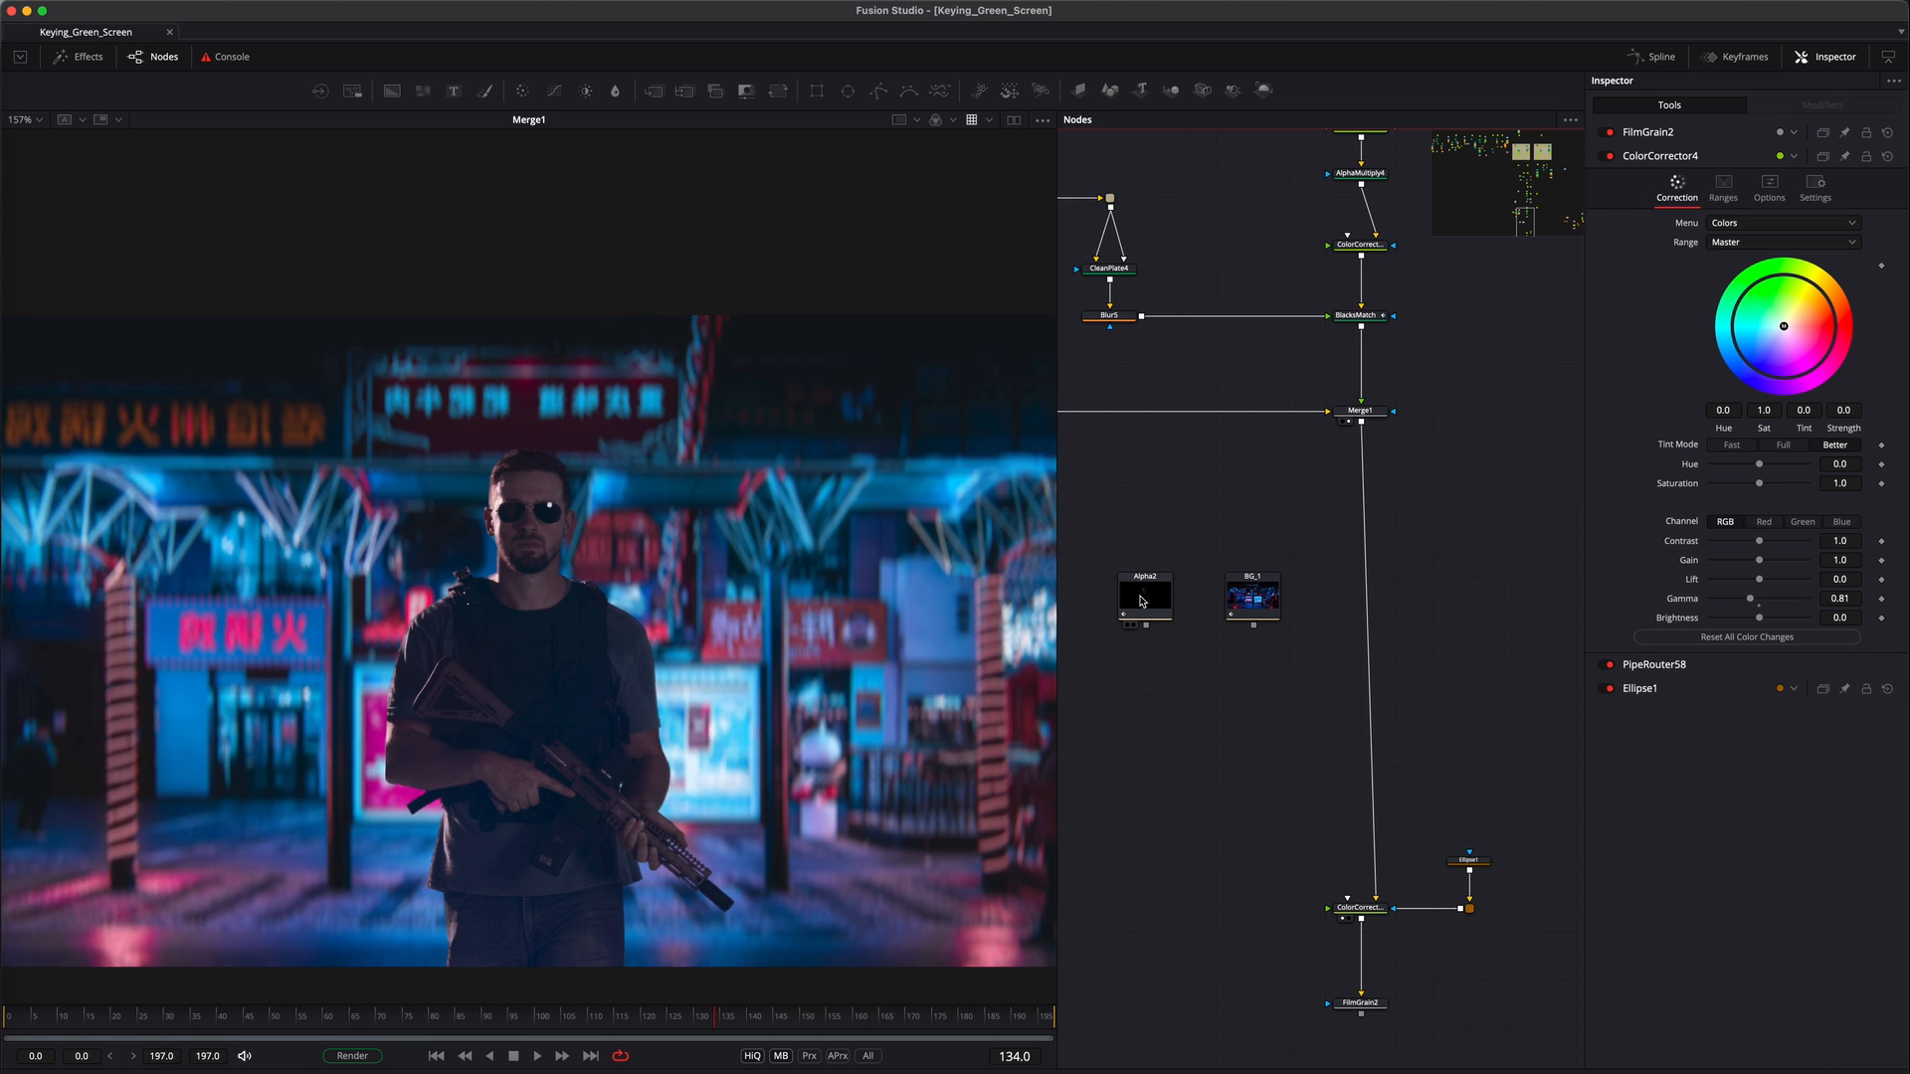
View the BG_1 street plate, then the Alpha2 keyed soldier over transparency
{"action": "left_click", "coordinate": [1143, 597]}
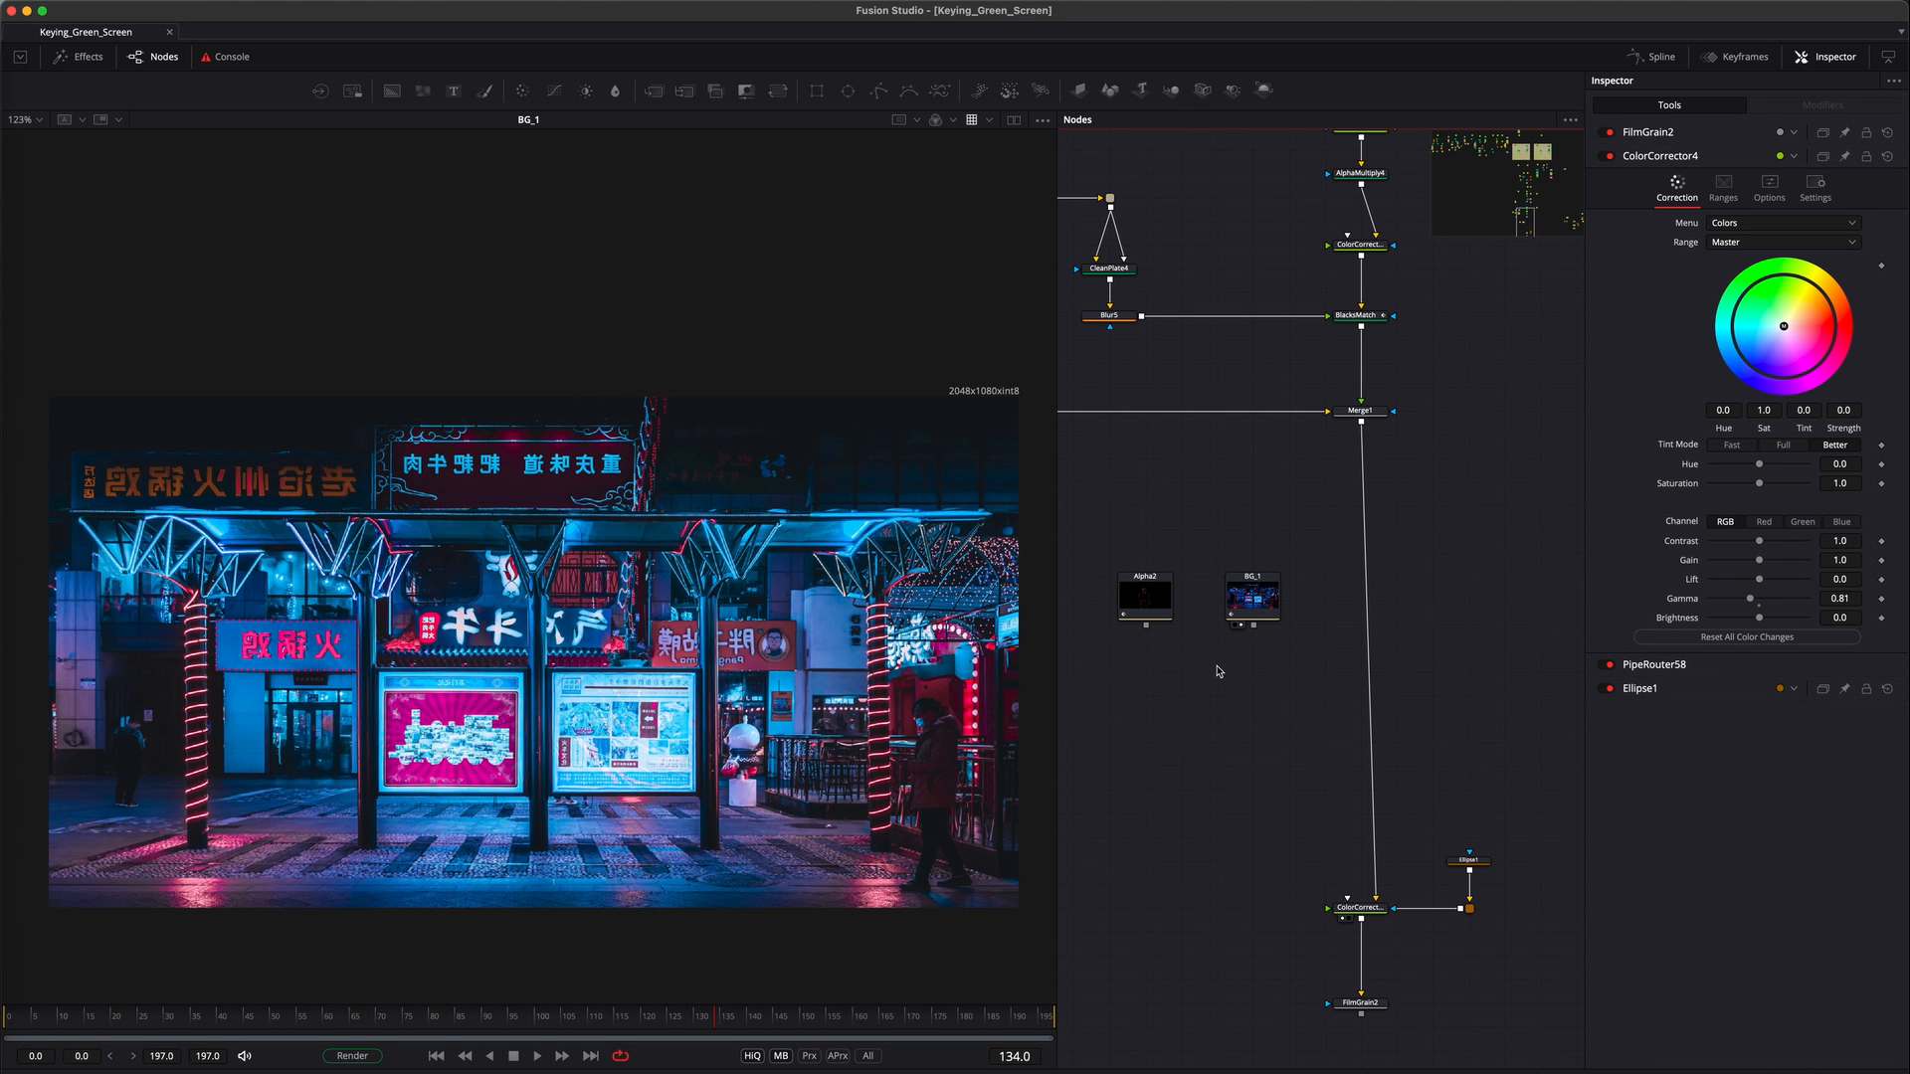
{"action": "left_click", "coordinate": [1143, 598]}
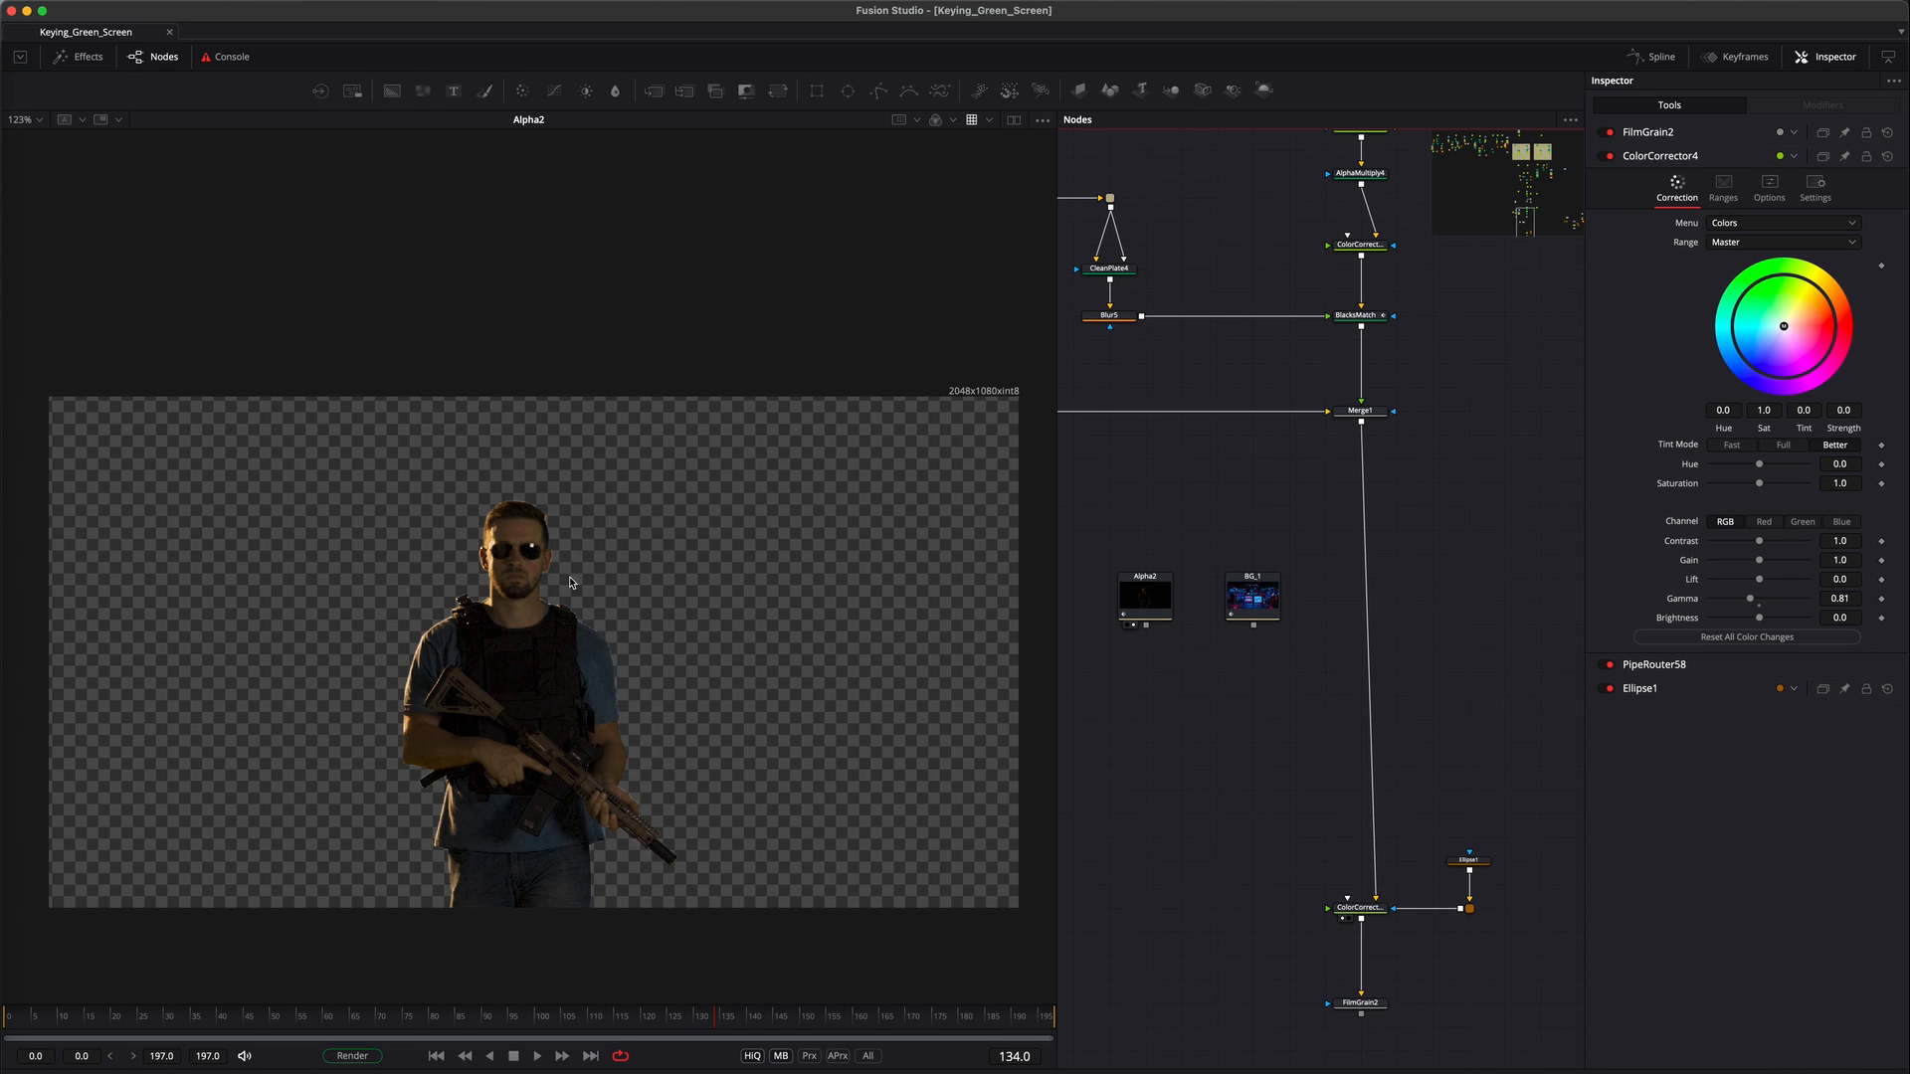
{"action": "mouse_move", "coordinate": [794, 659]}
{"action": "type", "text": "bi"}
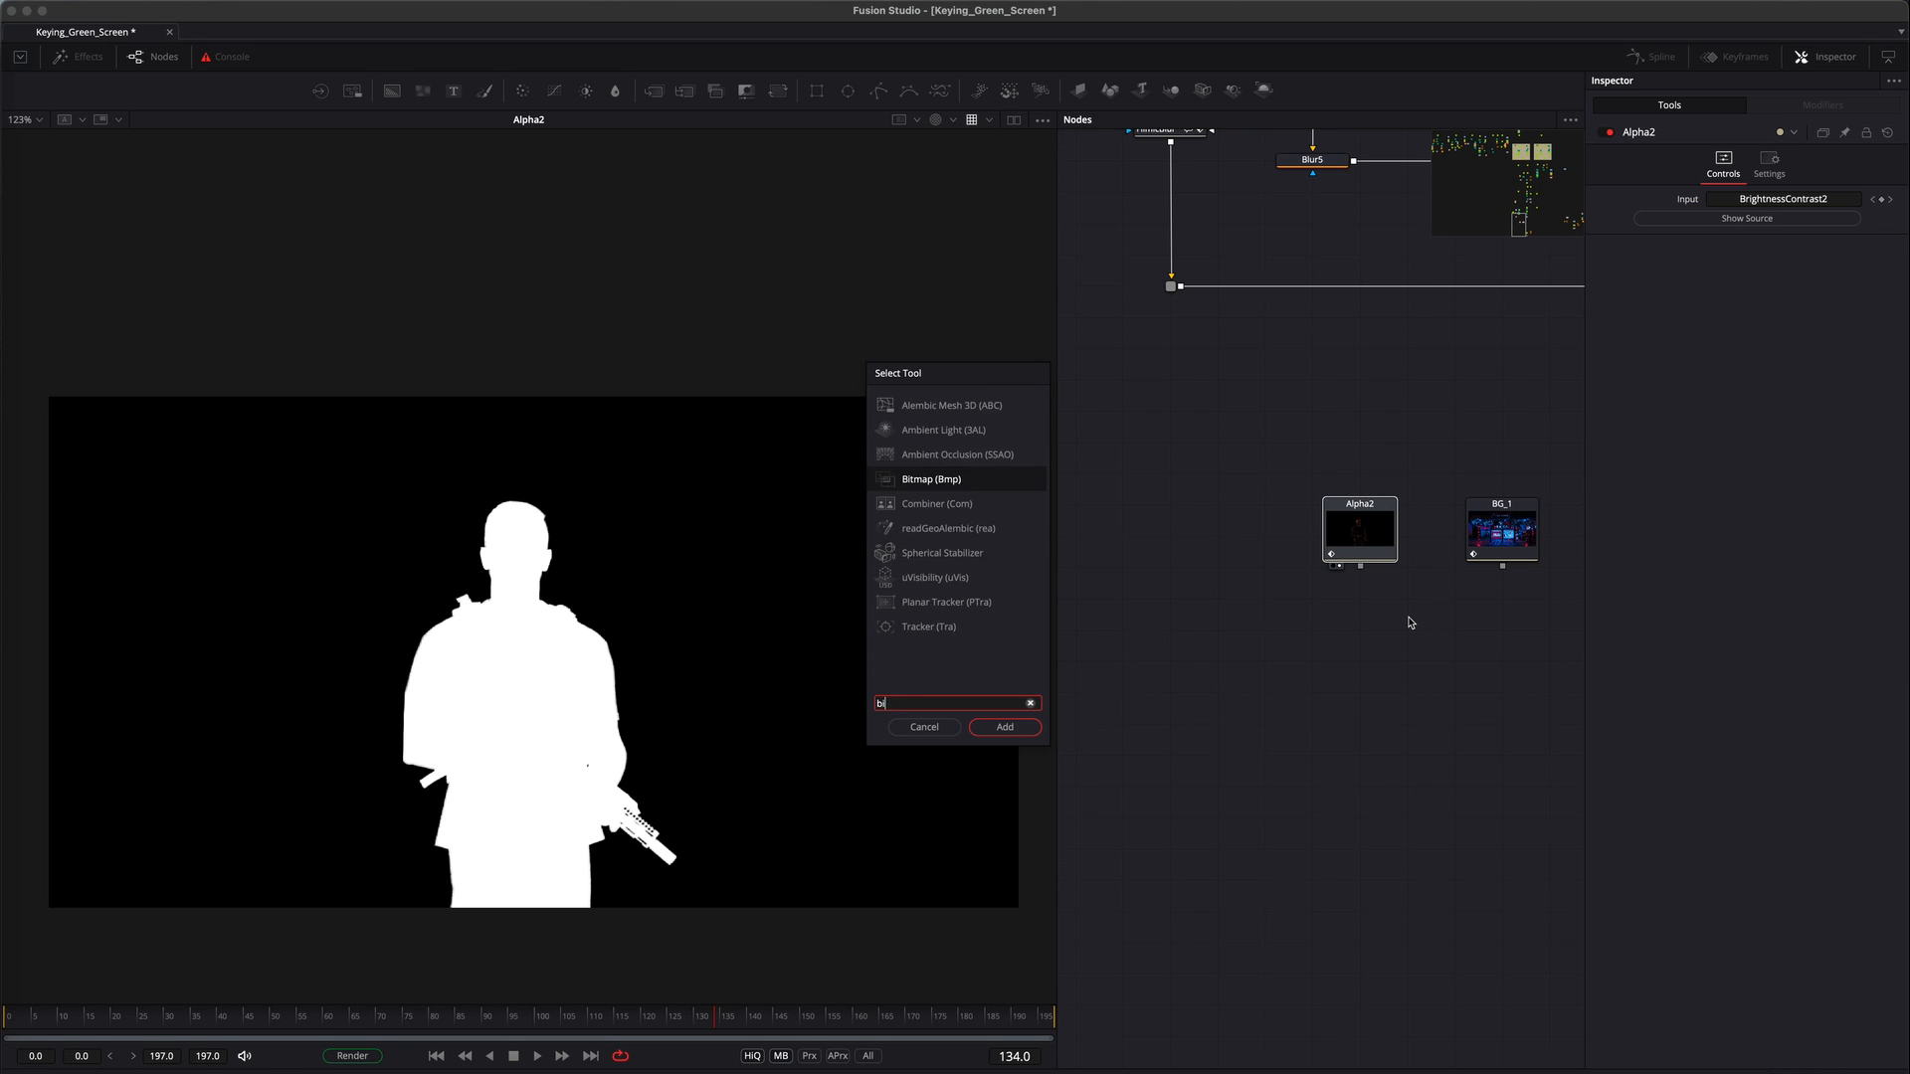
Feed Alpha2 into two Bitmap masks, inverting Bitmap3_3 and multiplying it into Bitmap3's mask
{"action": "left_click", "coordinate": [1004, 728]}
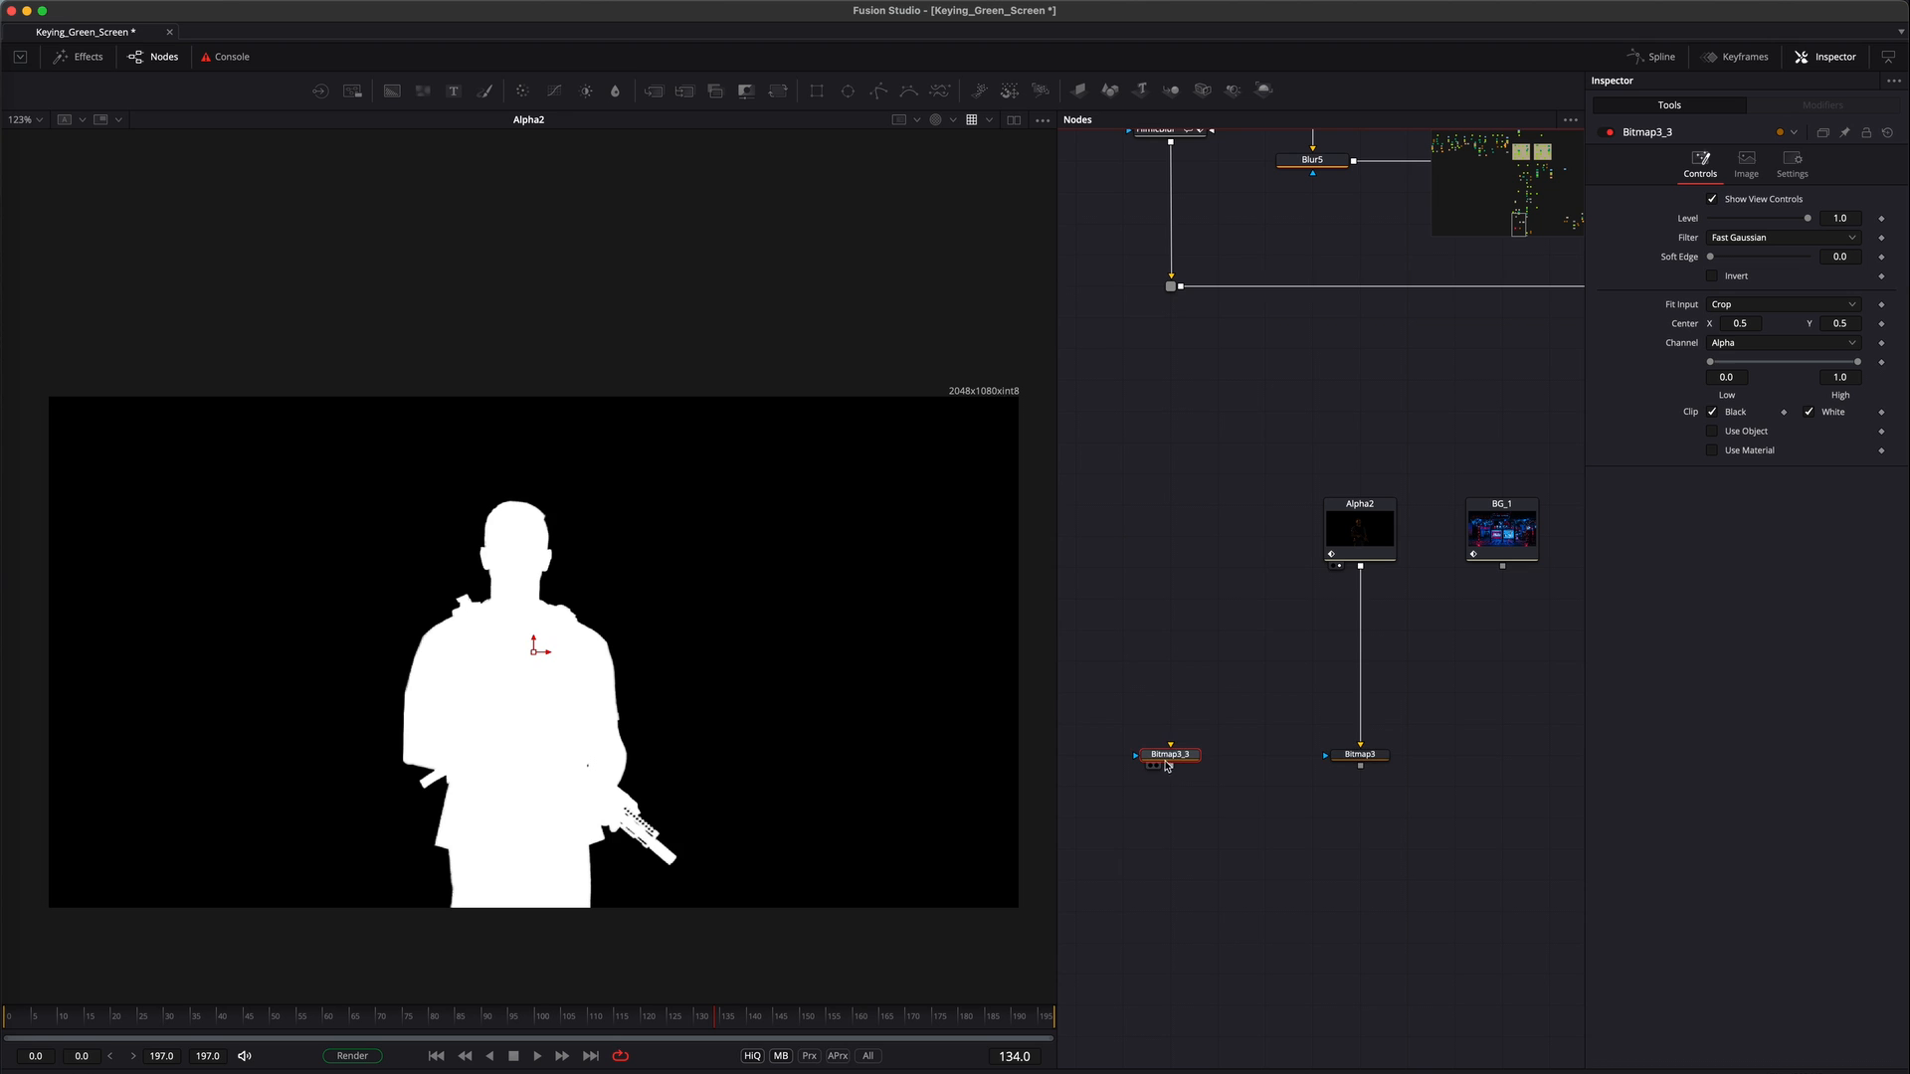
{"action": "left_click_drag", "start_coordinate": [1360, 566], "coordinate": [1168, 754]}
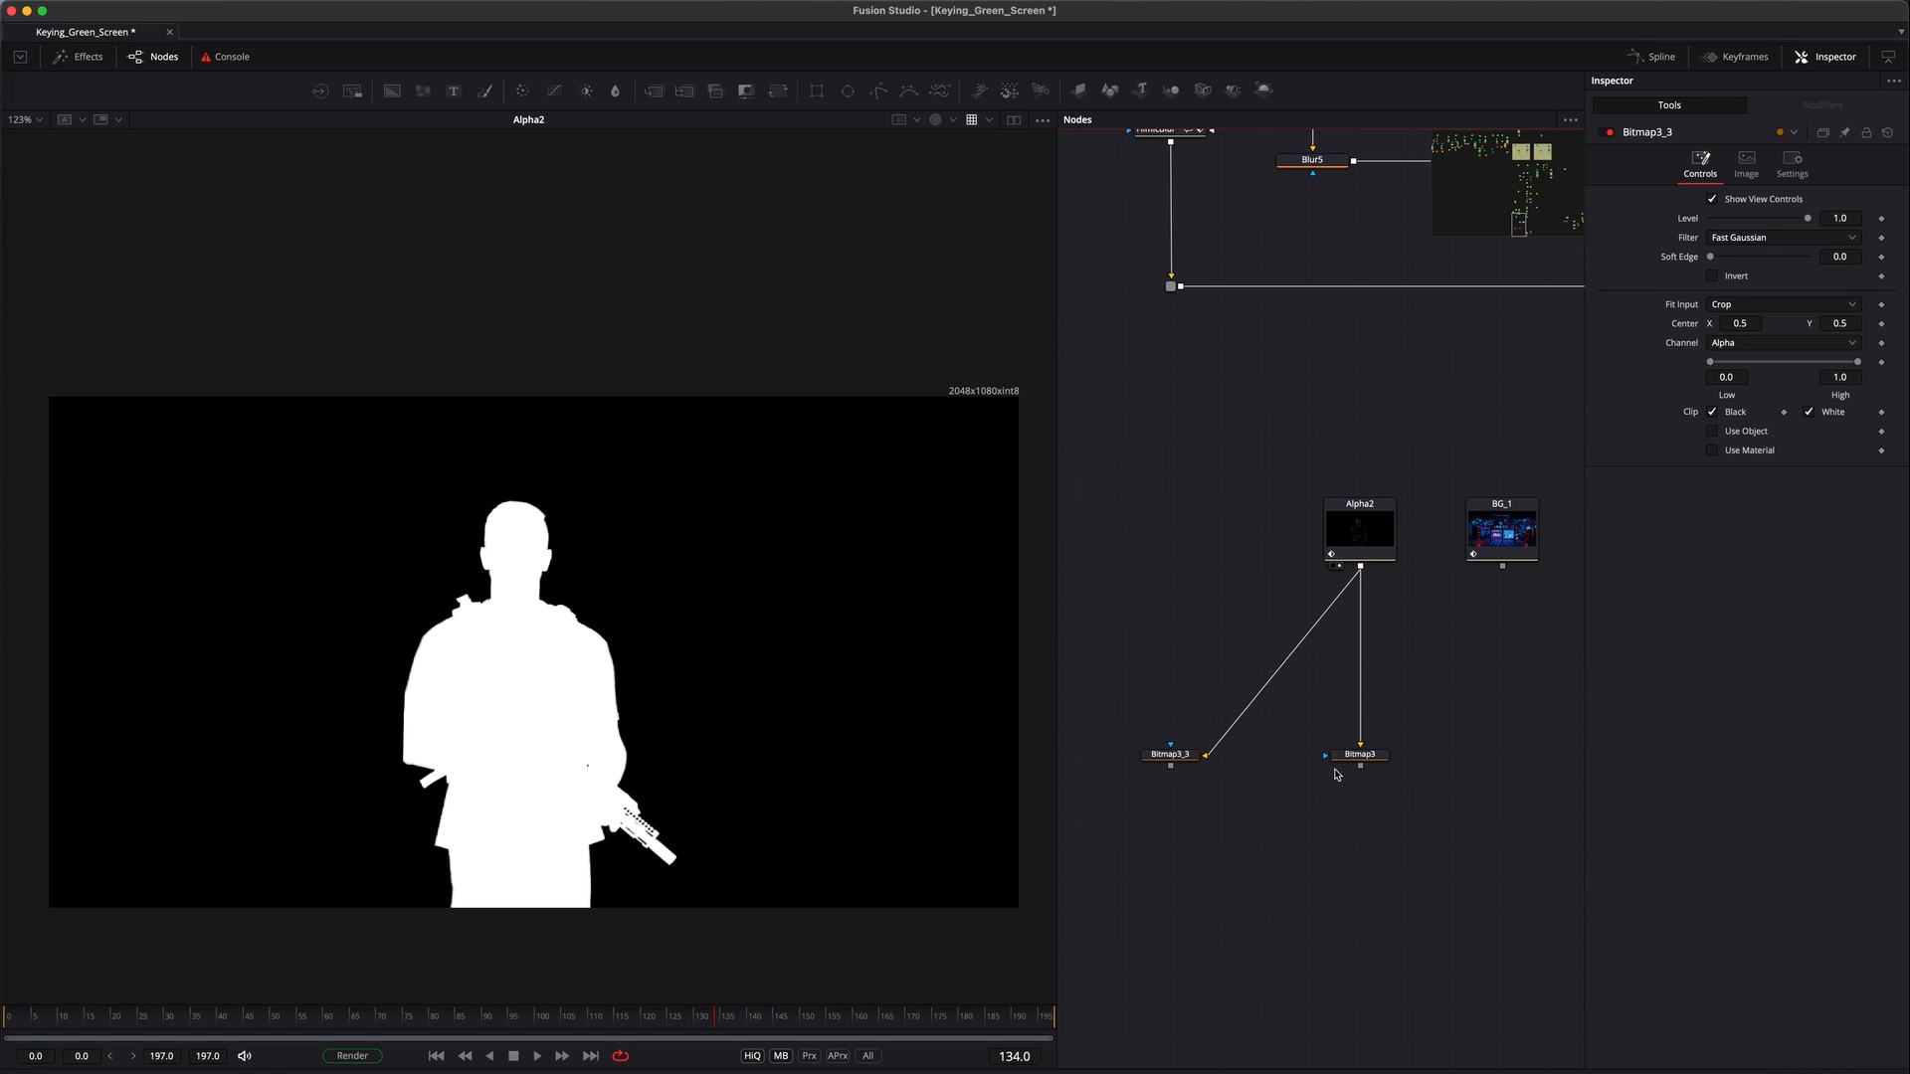
{"action": "left_click", "coordinate": [1360, 754]}
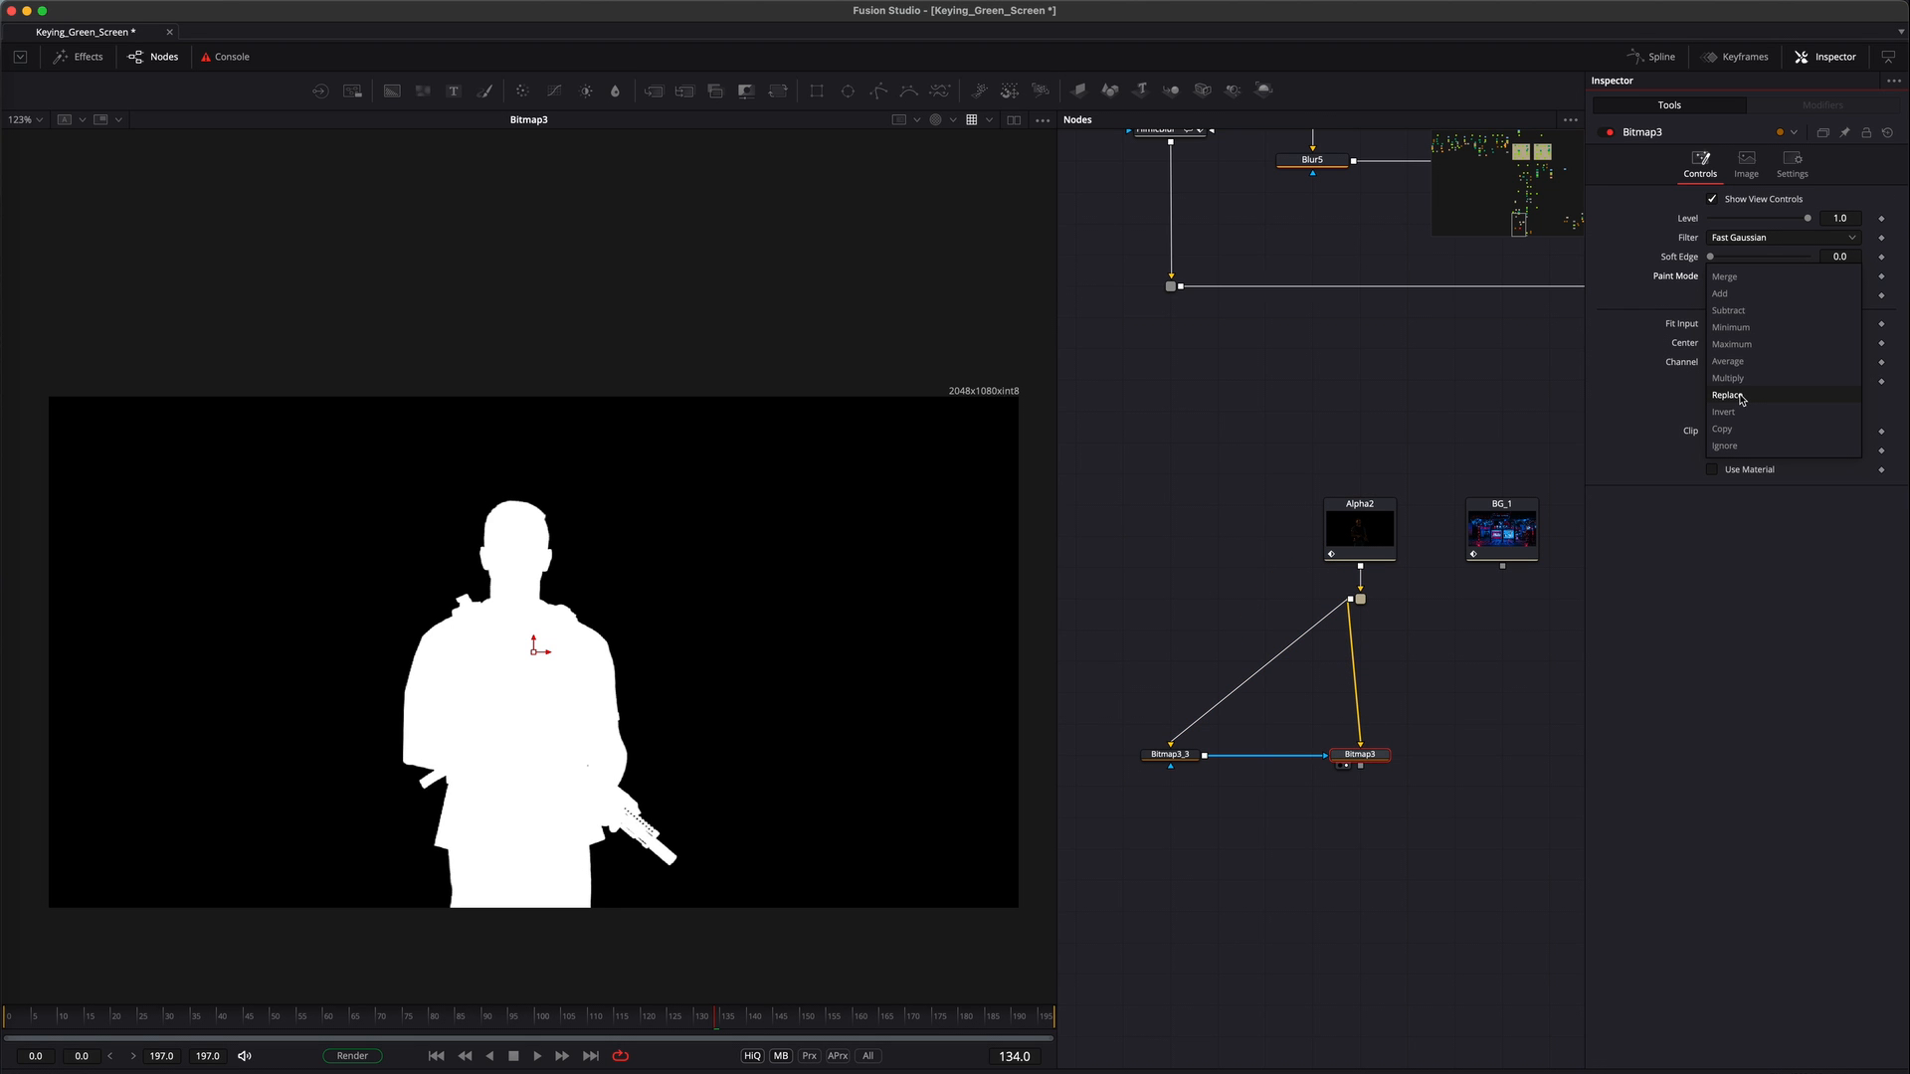
{"action": "mouse_move", "coordinate": [1727, 378]}
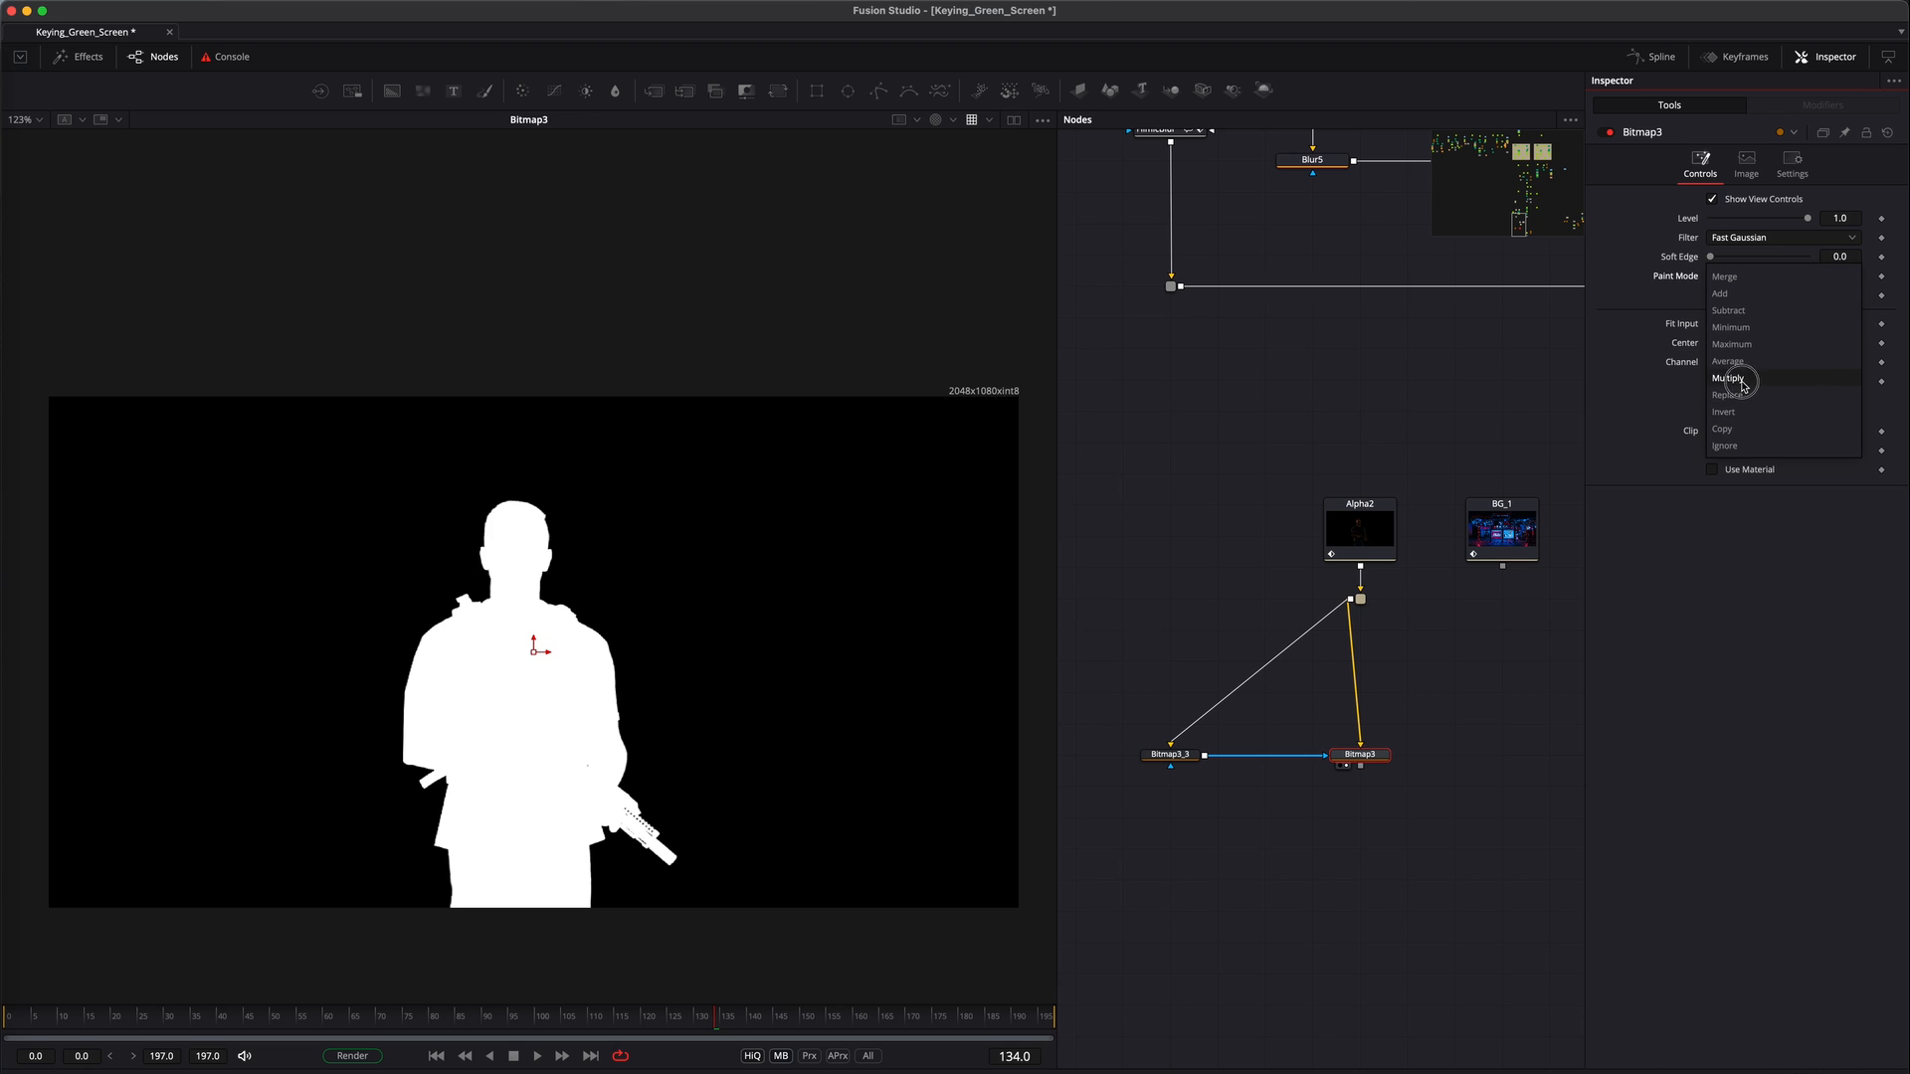
{"action": "left_click", "coordinate": [1166, 754]}
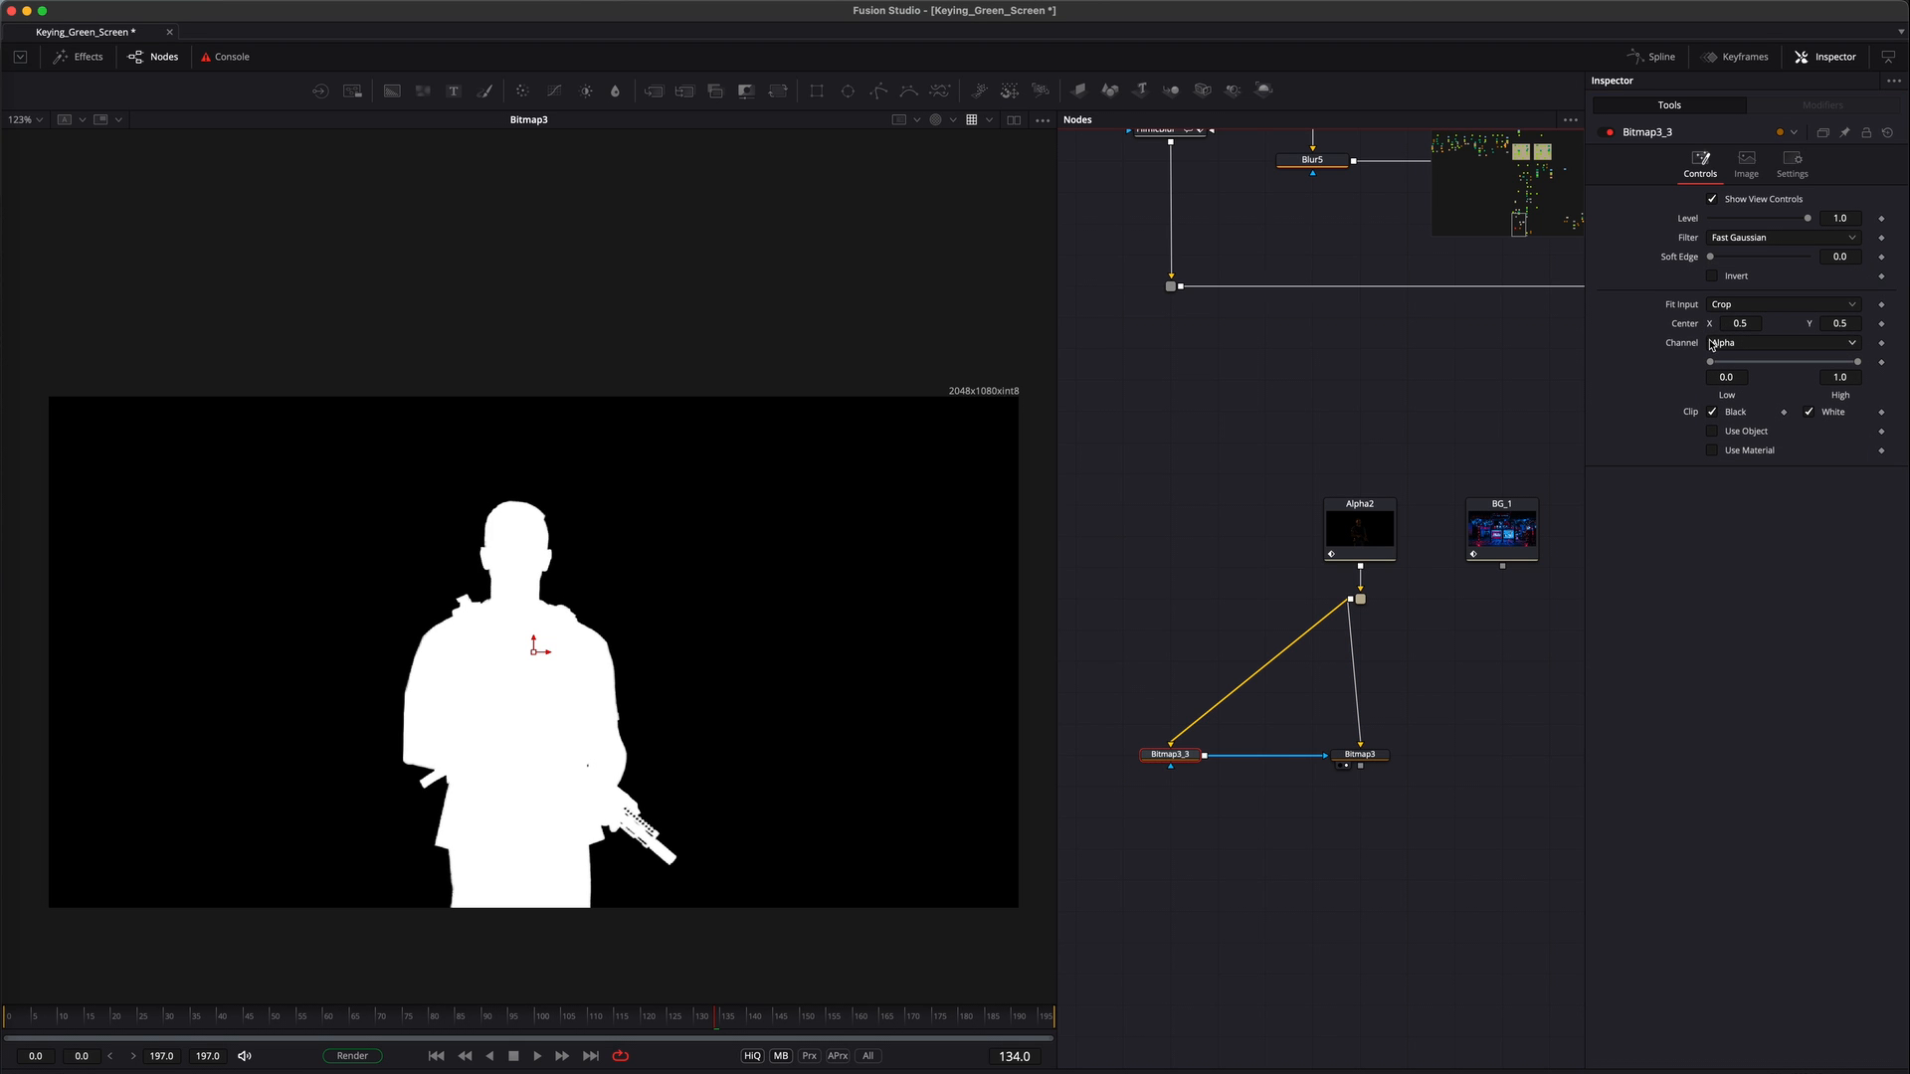
{"action": "left_click", "coordinate": [1714, 276]}
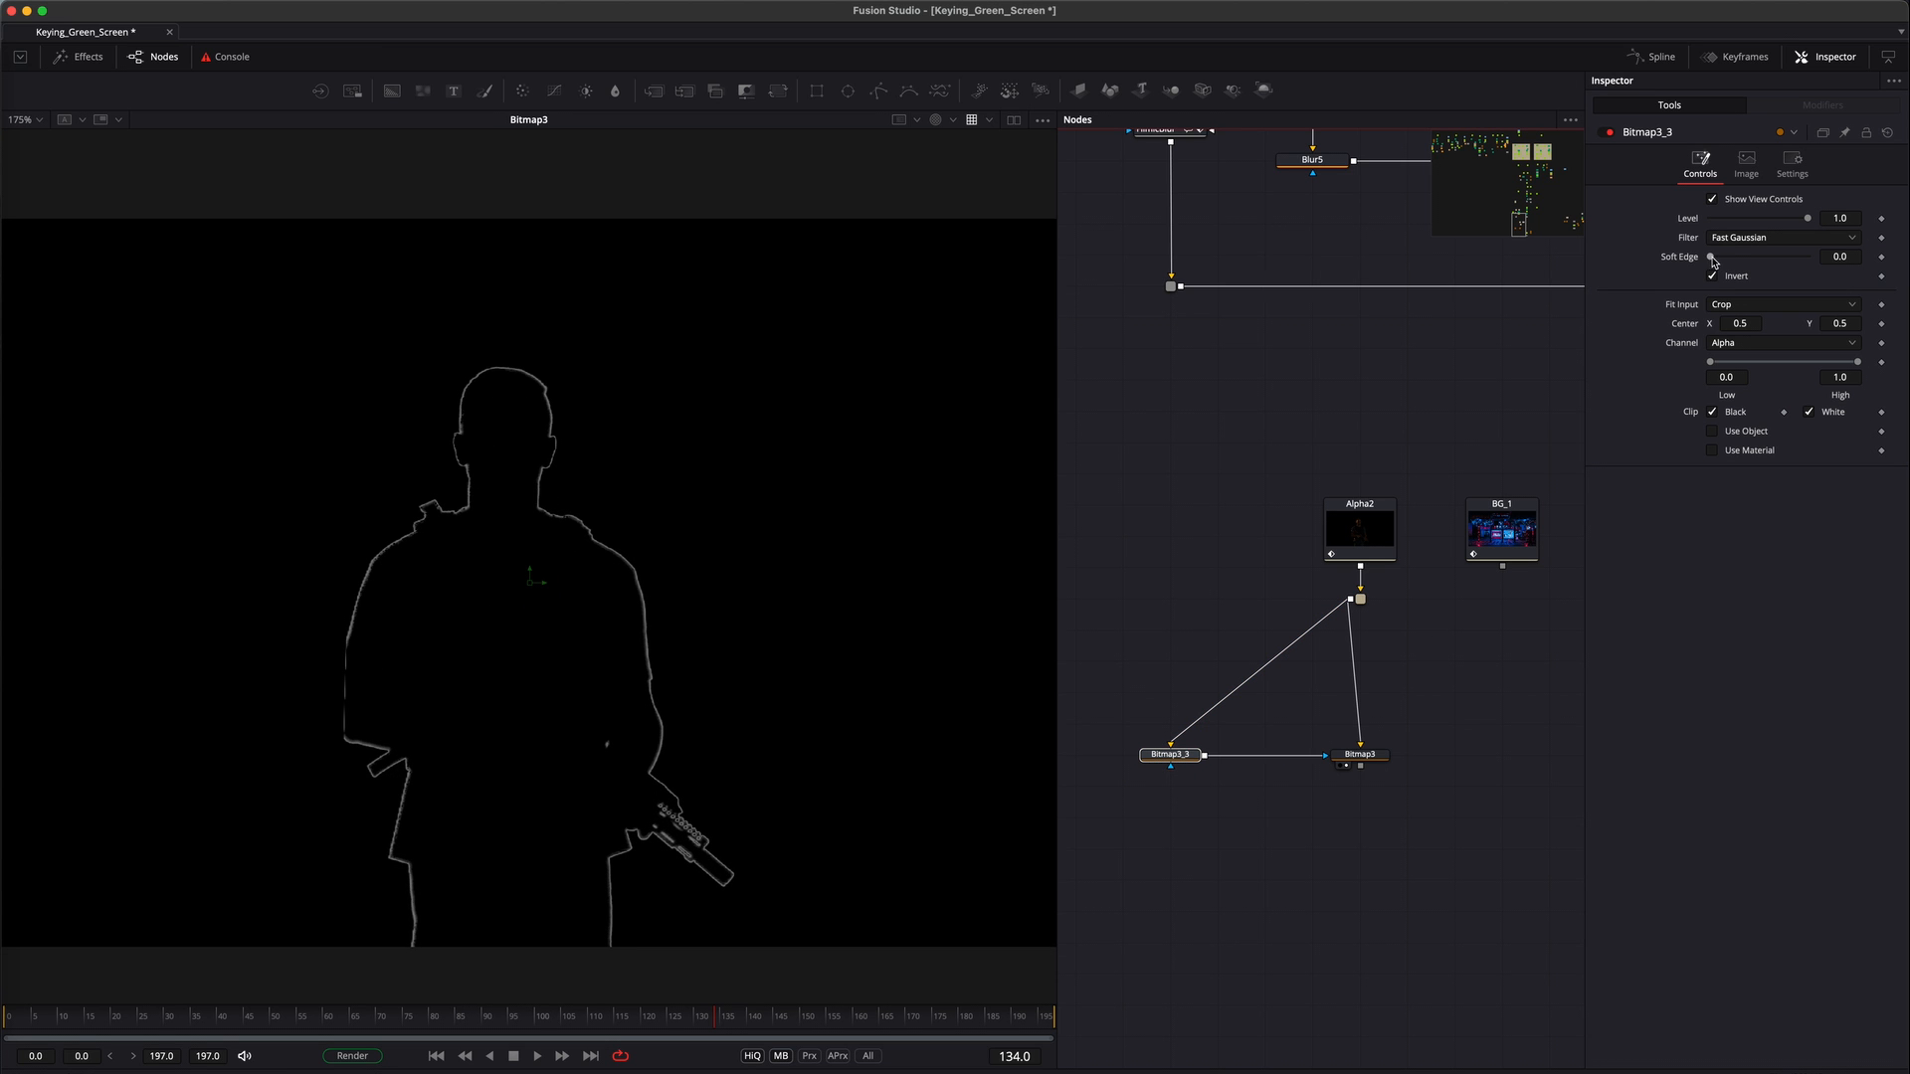
Give the inverted Bitmap3_3 mask a Soft Edge of about 0.0094
{"action": "left_click_drag", "start_coordinate": [1711, 256], "coordinate": [1721, 256]}
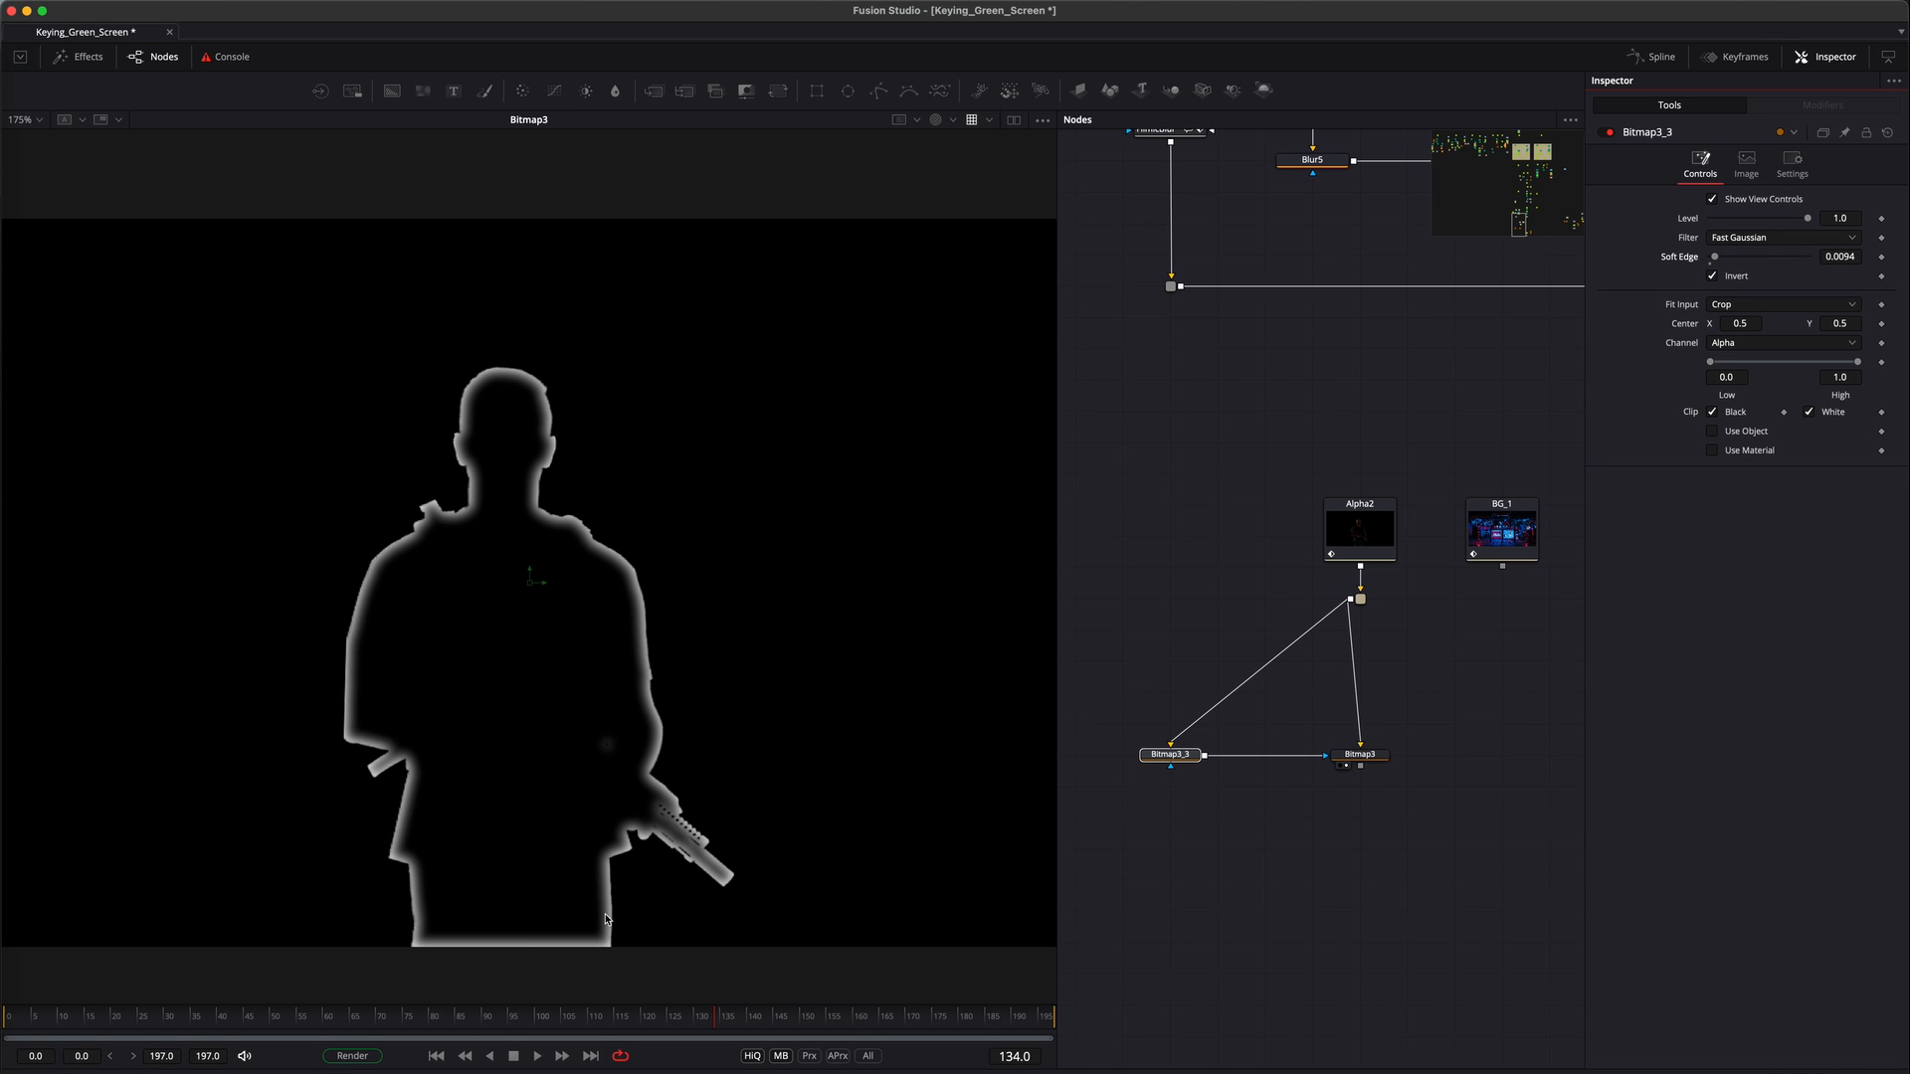
{"action": "mouse_move", "coordinate": [484, 948]}
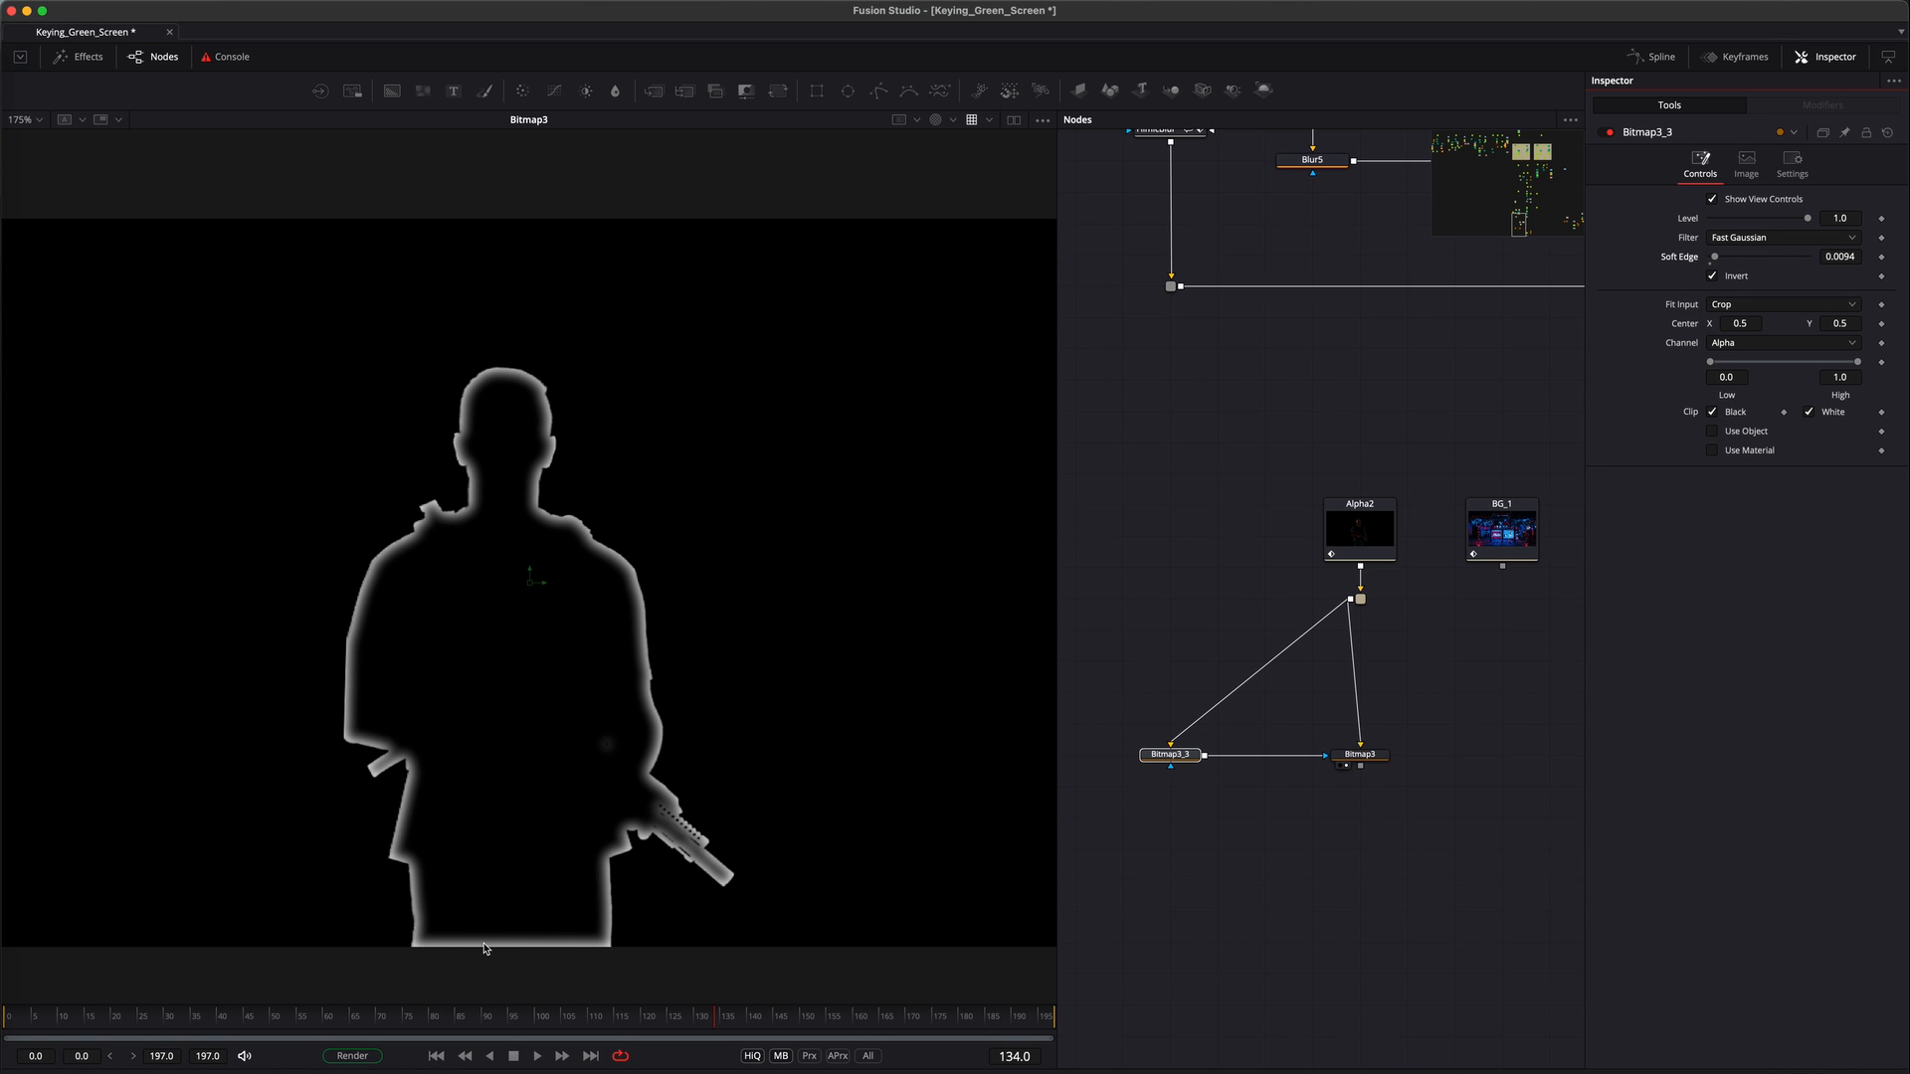
{"action": "left_click", "coordinate": [1746, 164]}
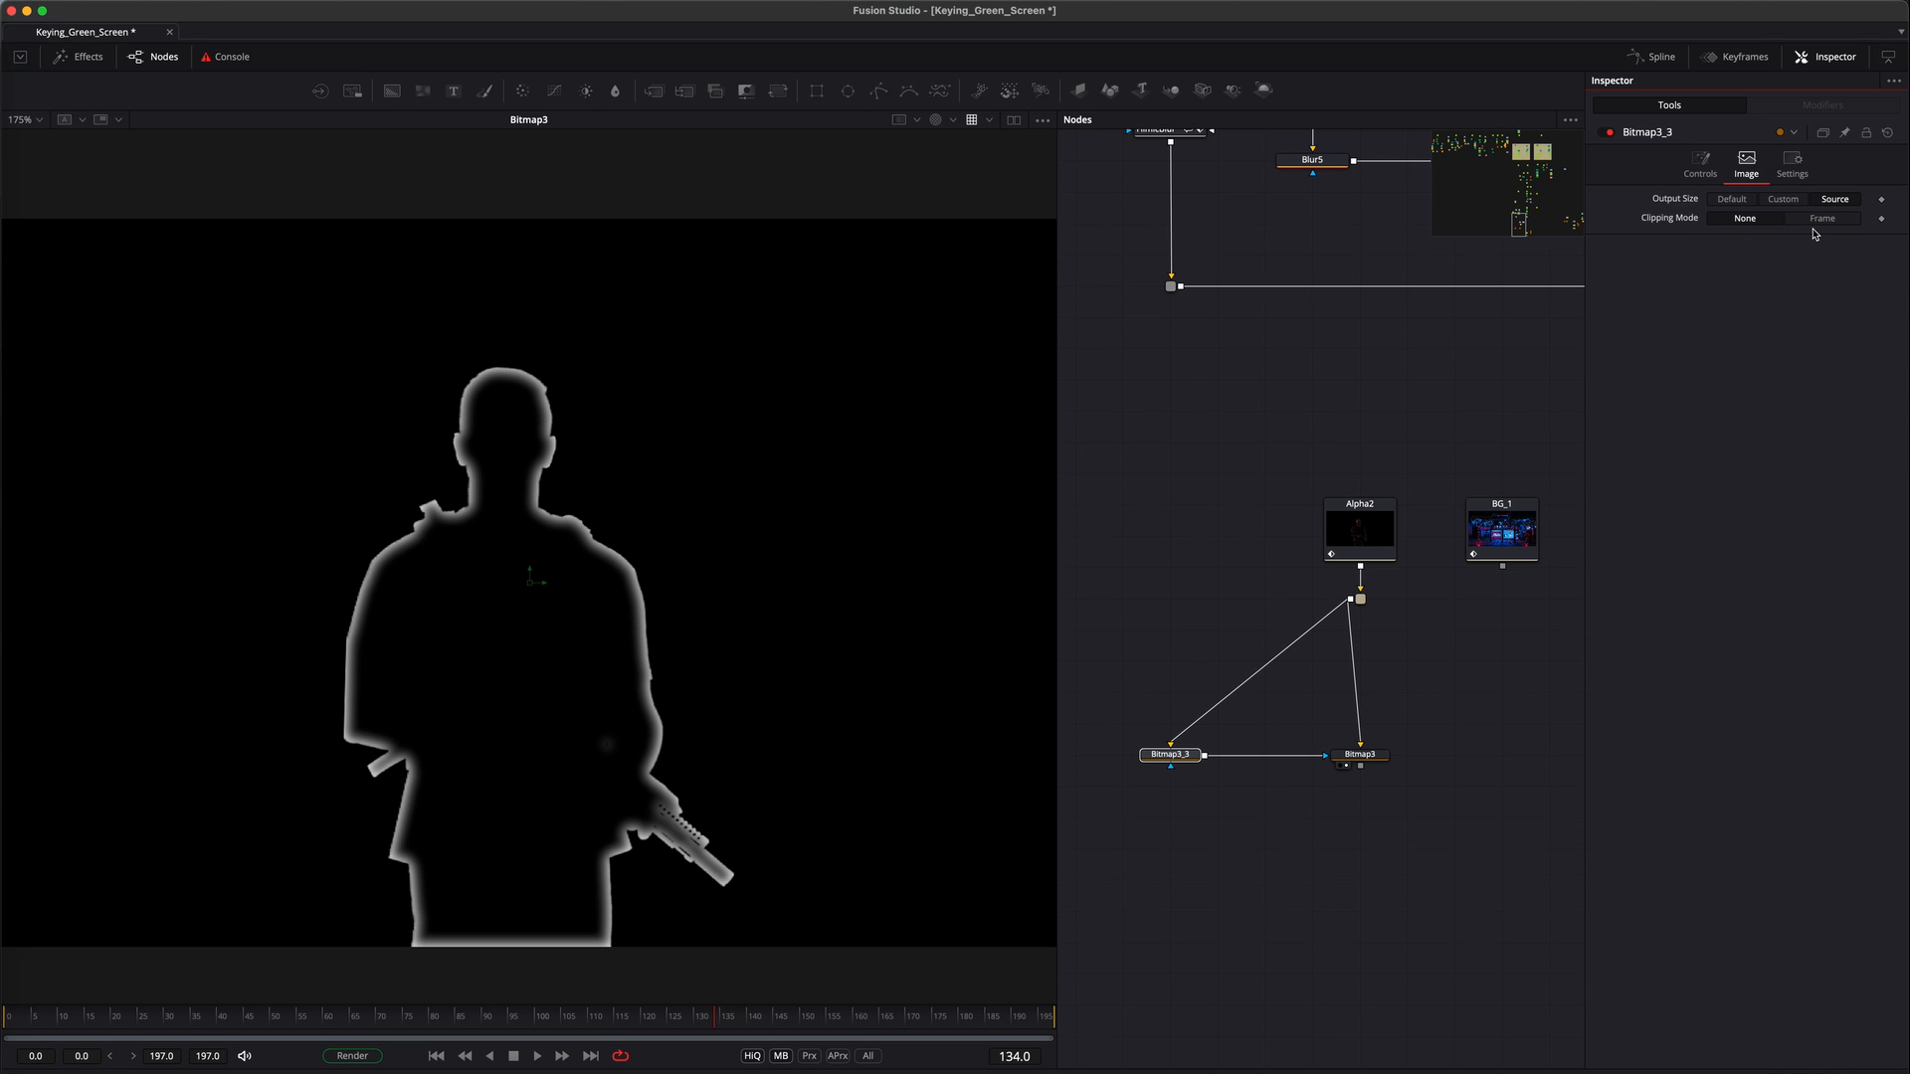
{"action": "left_click", "coordinate": [1823, 217]}
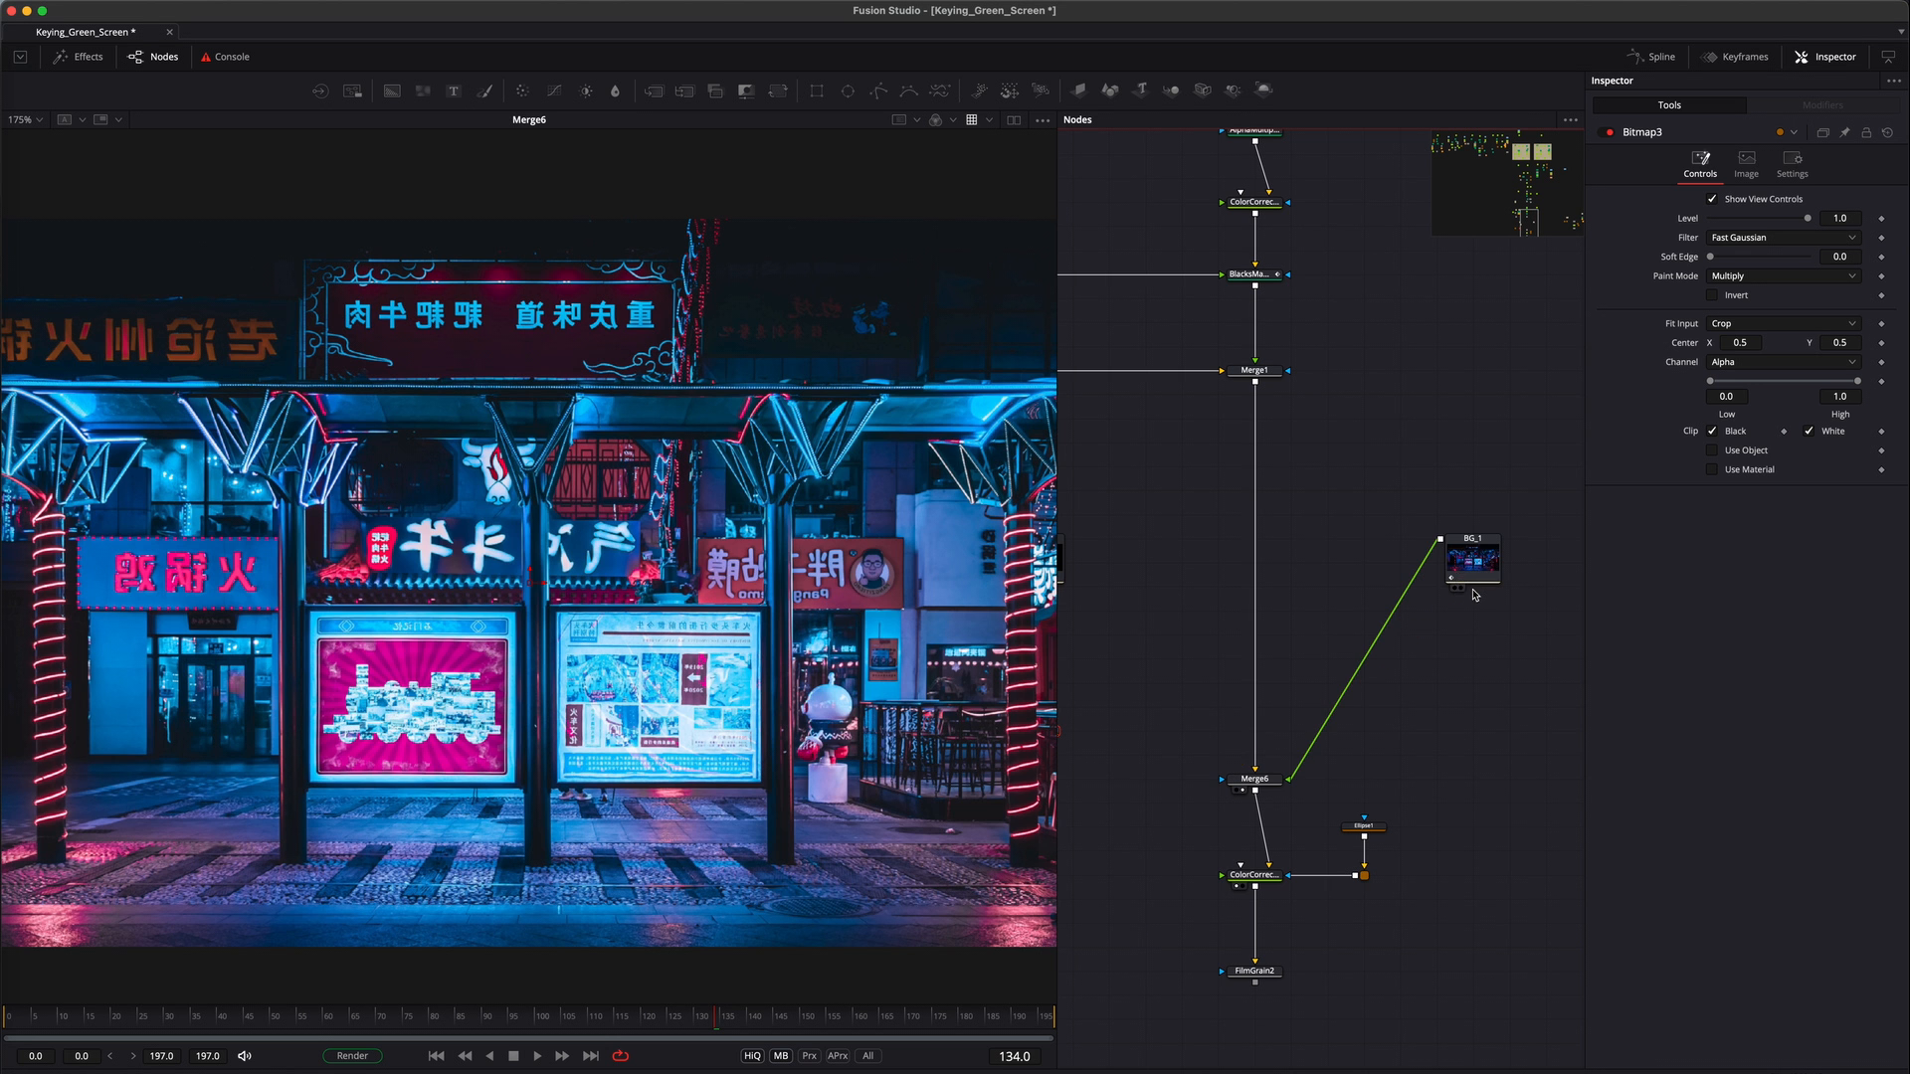
Merge the soldier over BG_1 and blur the street plate to size 24.4
{"action": "left_click", "coordinate": [1470, 780]}
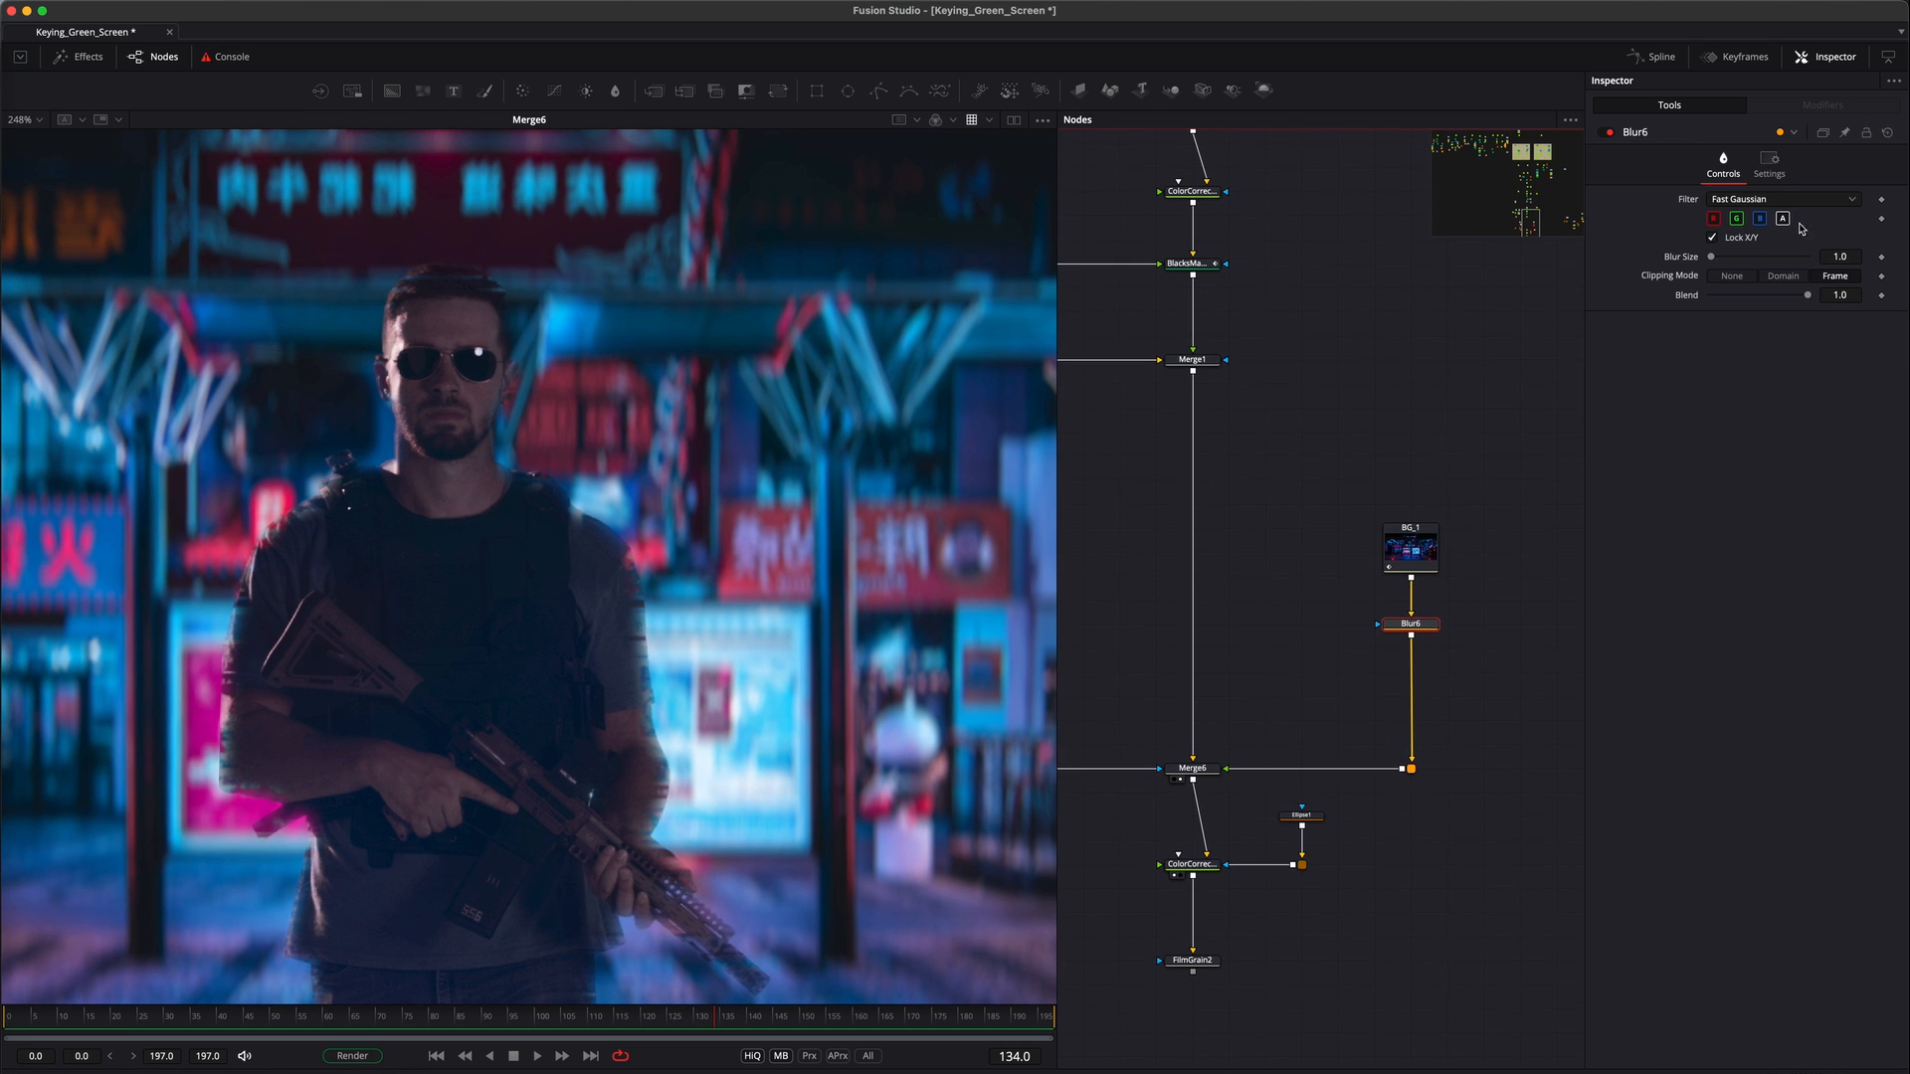
{"action": "left_click_drag", "start_coordinate": [1726, 256], "coordinate": [1779, 257]}
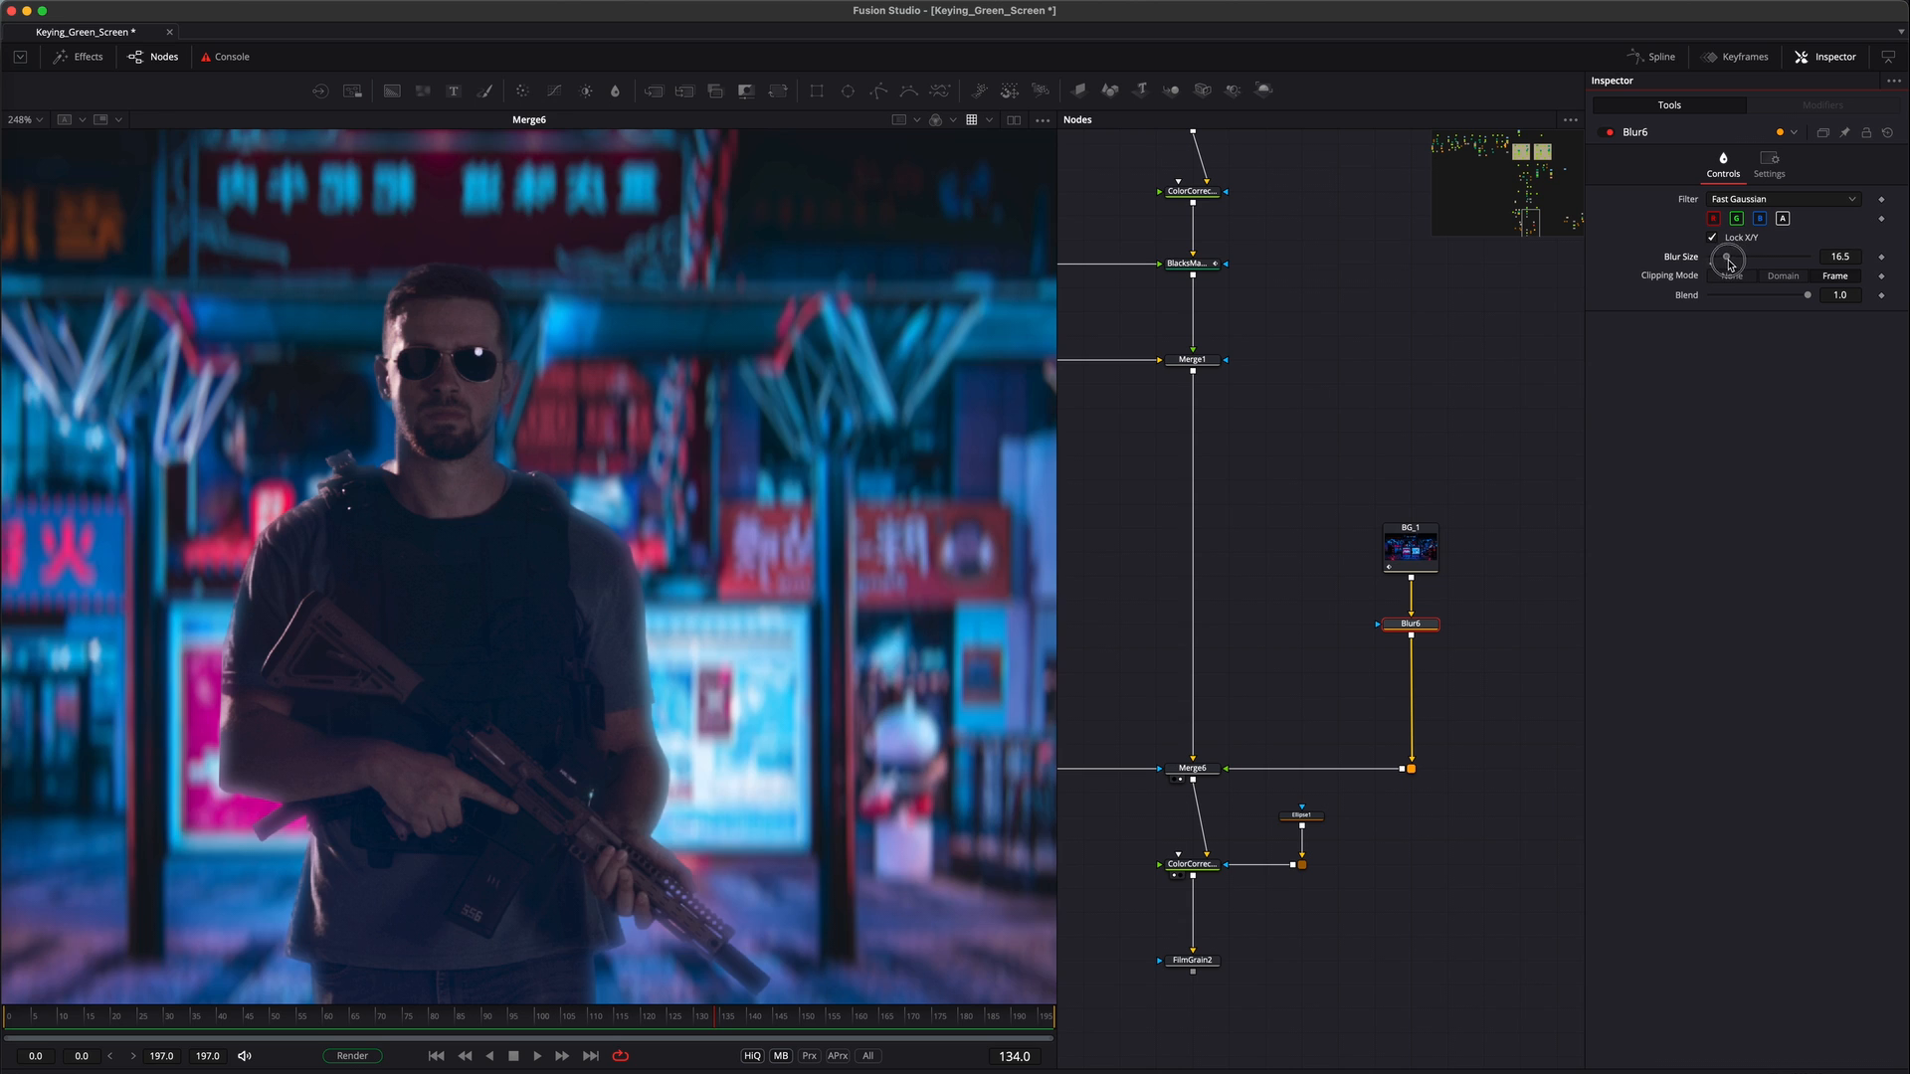
{"action": "left_click_drag", "start_coordinate": [1727, 261], "coordinate": [1779, 261]}
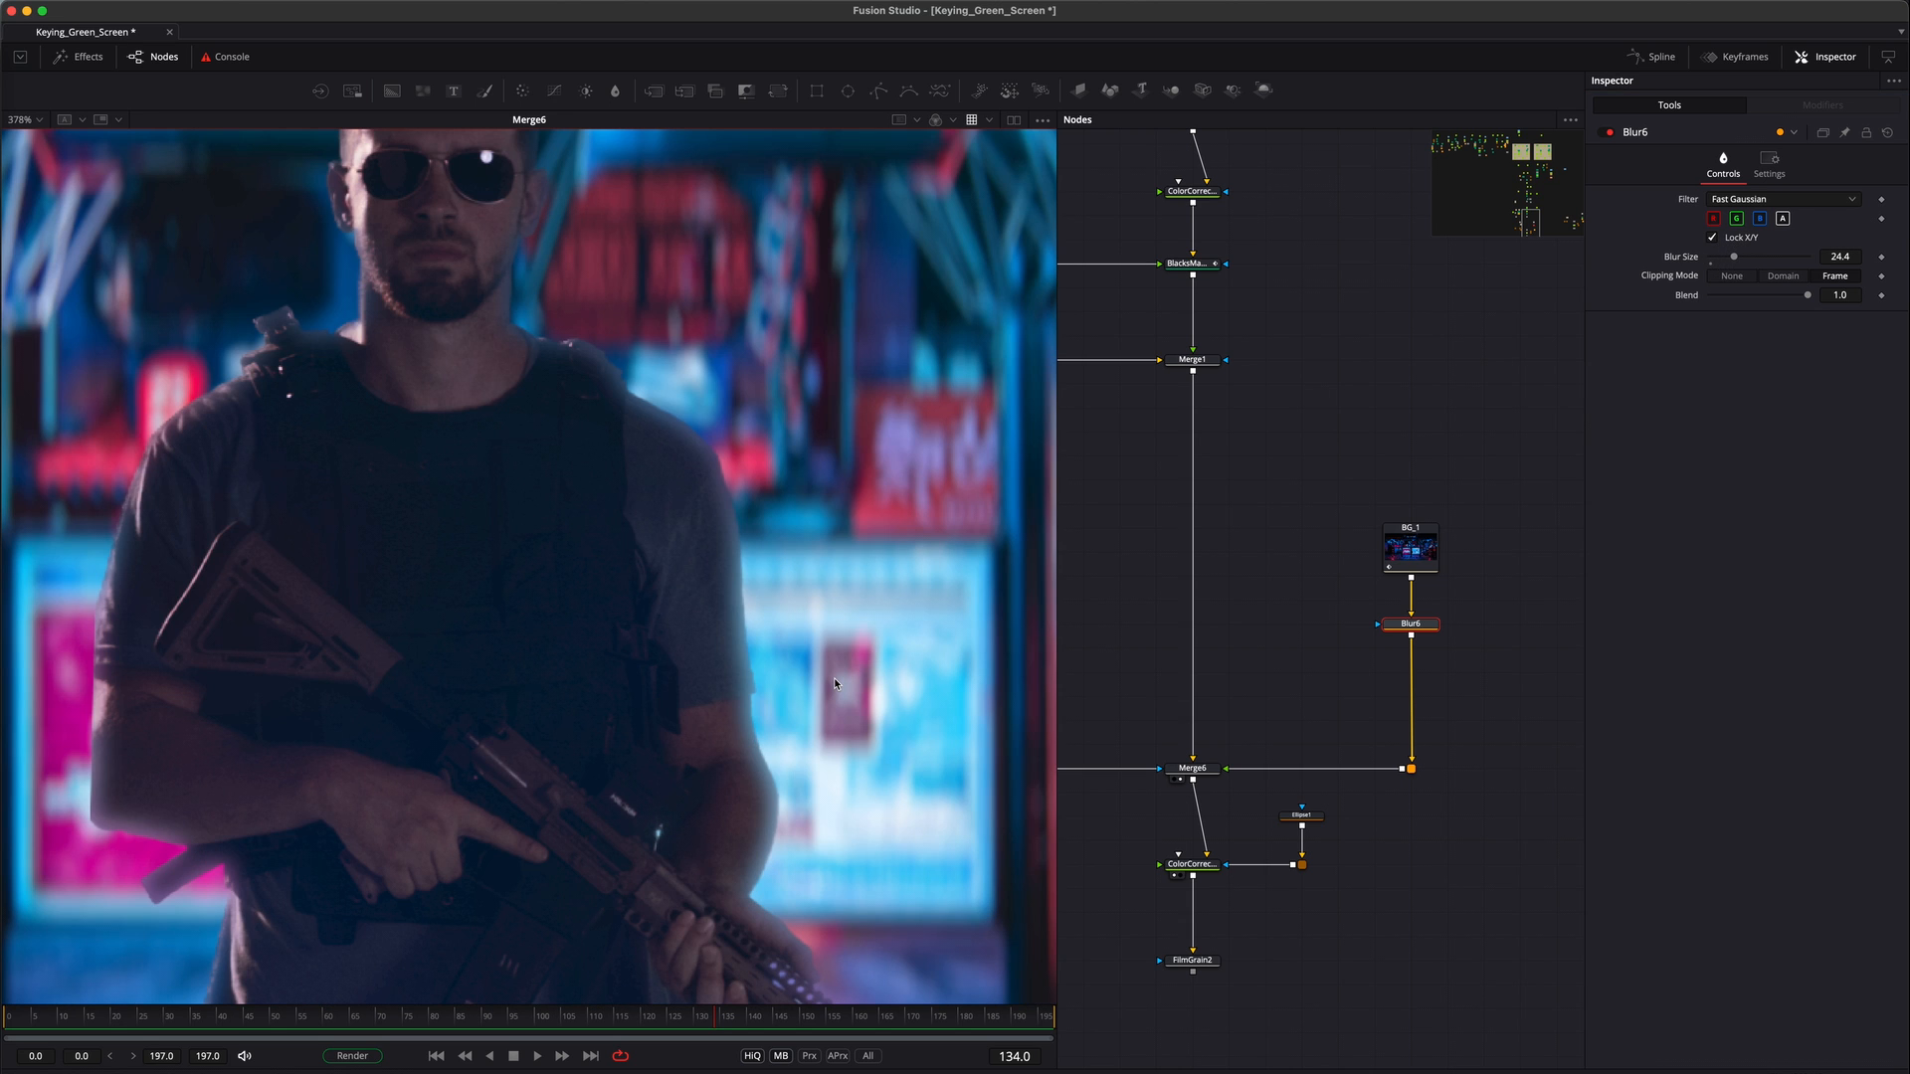
{"action": "left_click", "coordinate": [1192, 769]}
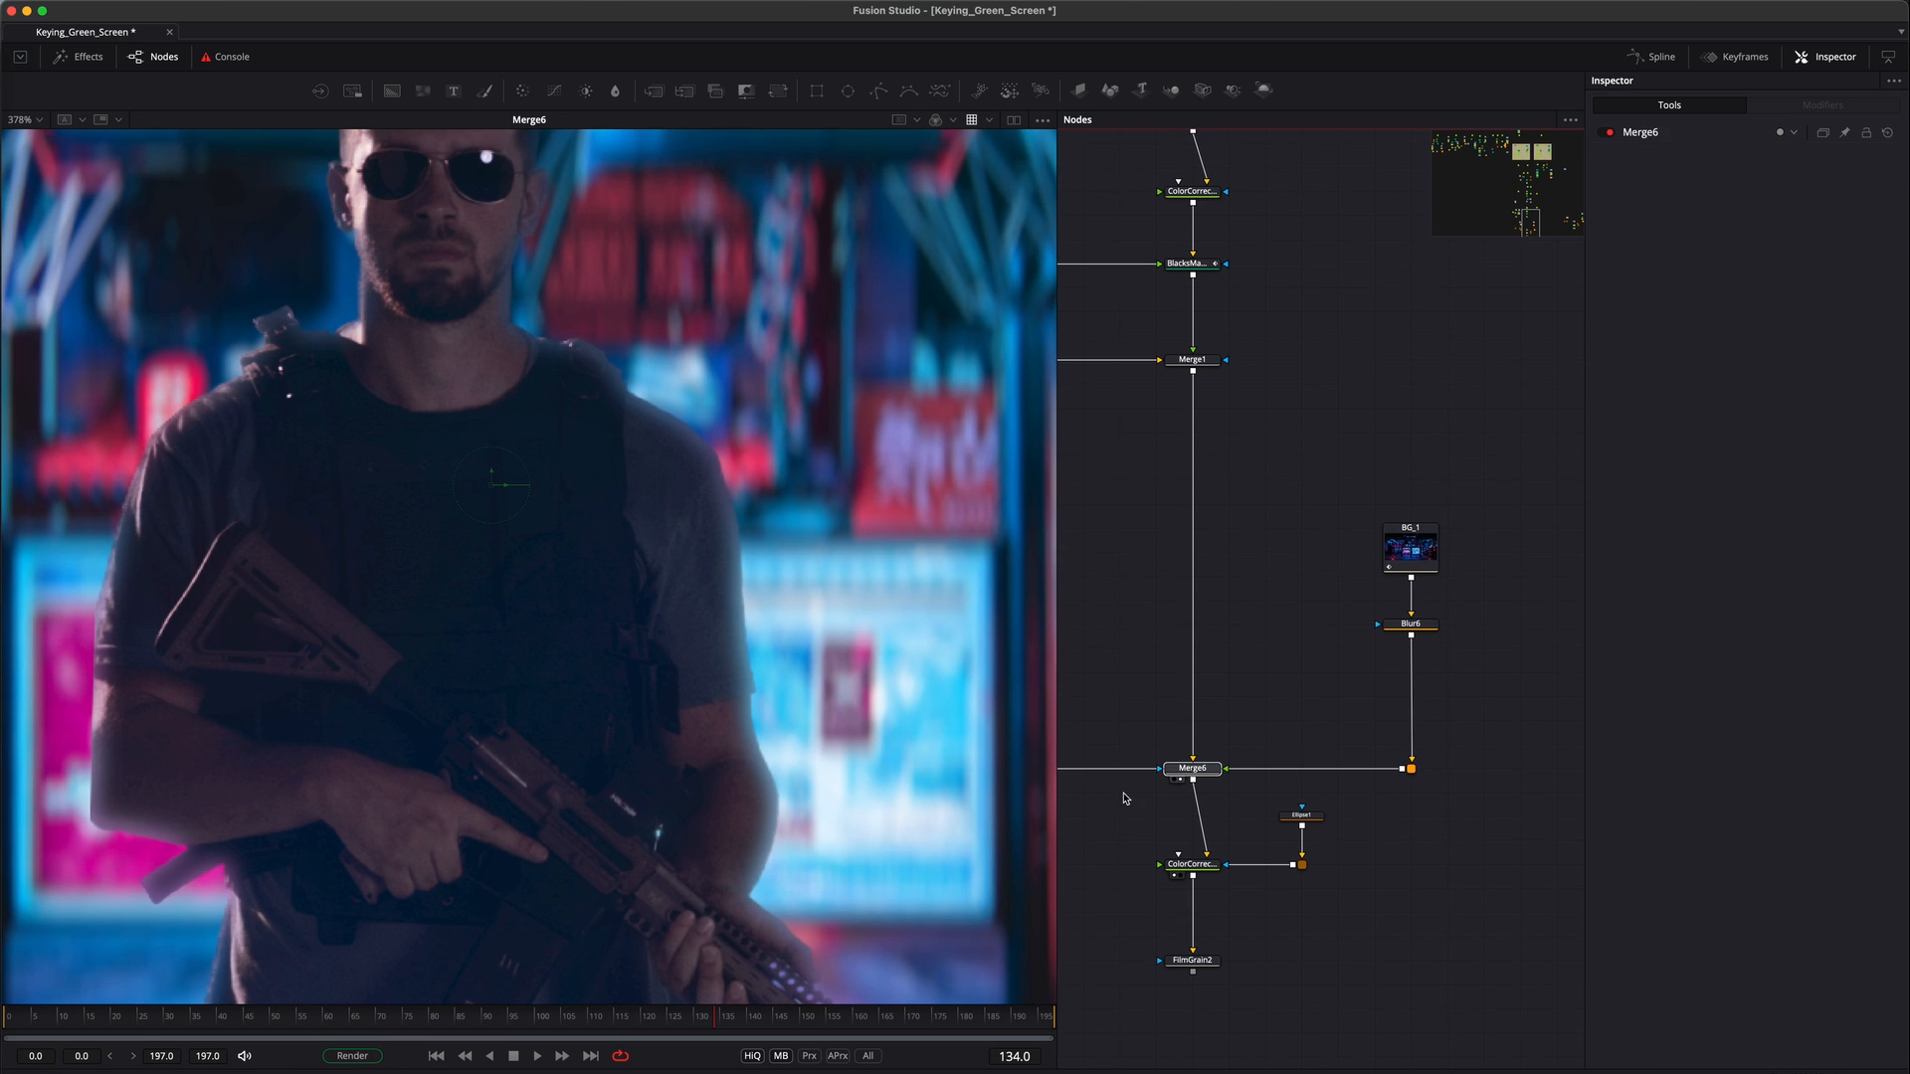
{"action": "mouse_move", "coordinate": [737, 678]}
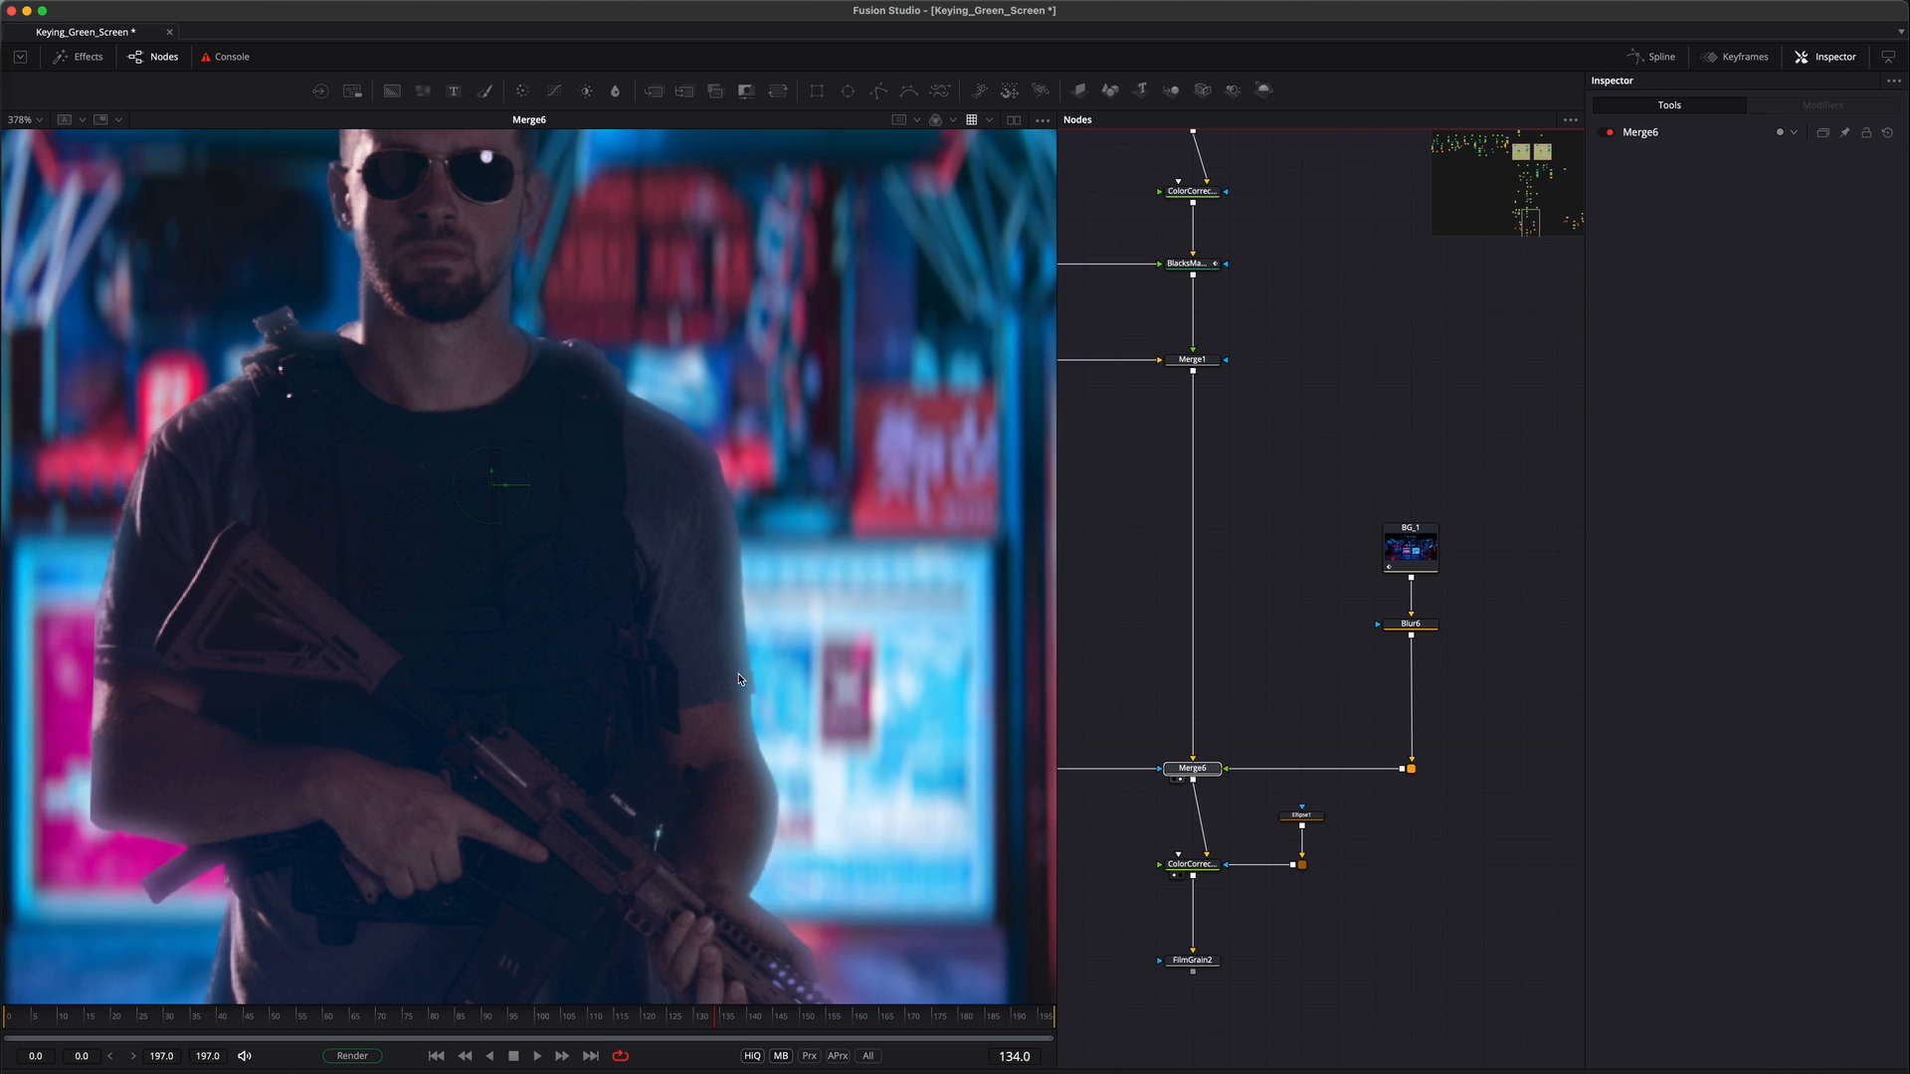
{"action": "left_click", "coordinate": [1410, 624]}
{"action": "type", "text": "bitm"}
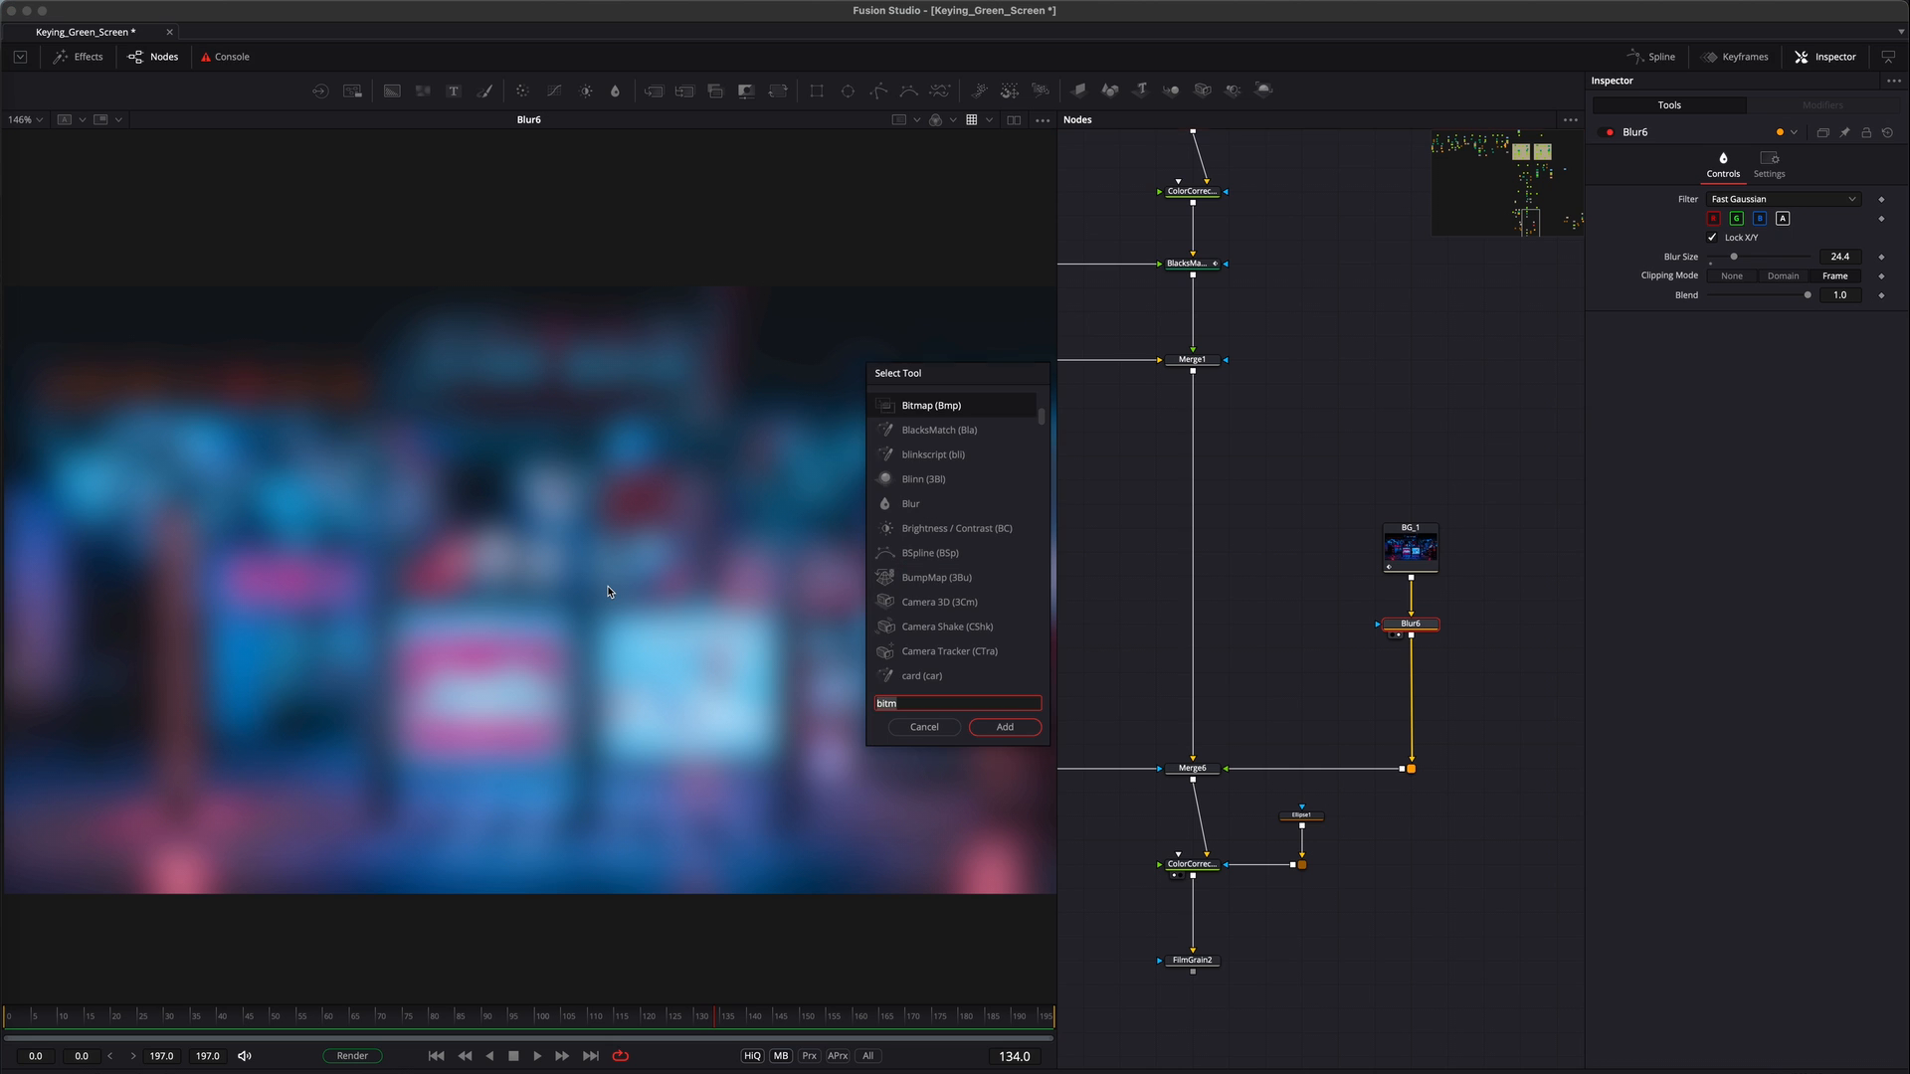
Add a Luma Keyer on BG_1 isolating bright neon, placed ahead of Blur6
{"action": "left_click", "coordinate": [1002, 727]}
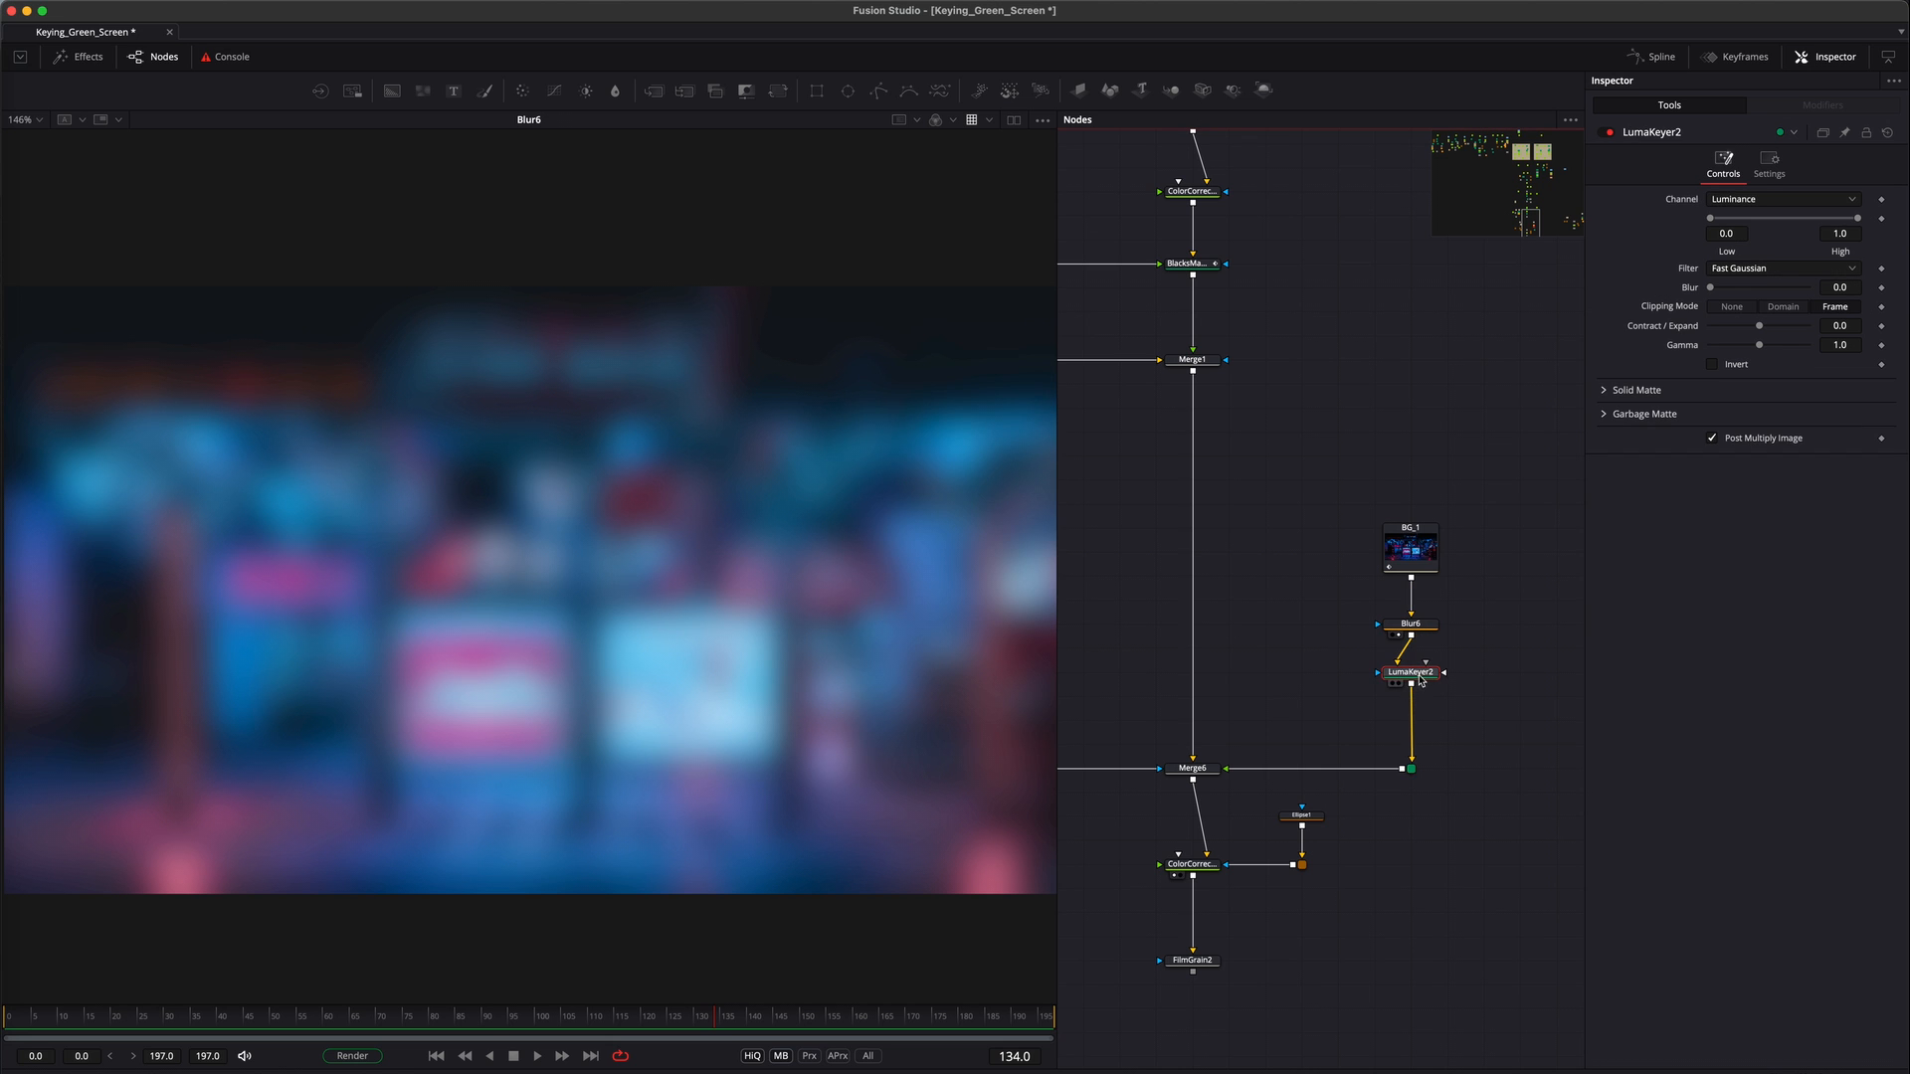
{"action": "left_click_drag", "start_coordinate": [1710, 218], "coordinate": [1725, 218]}
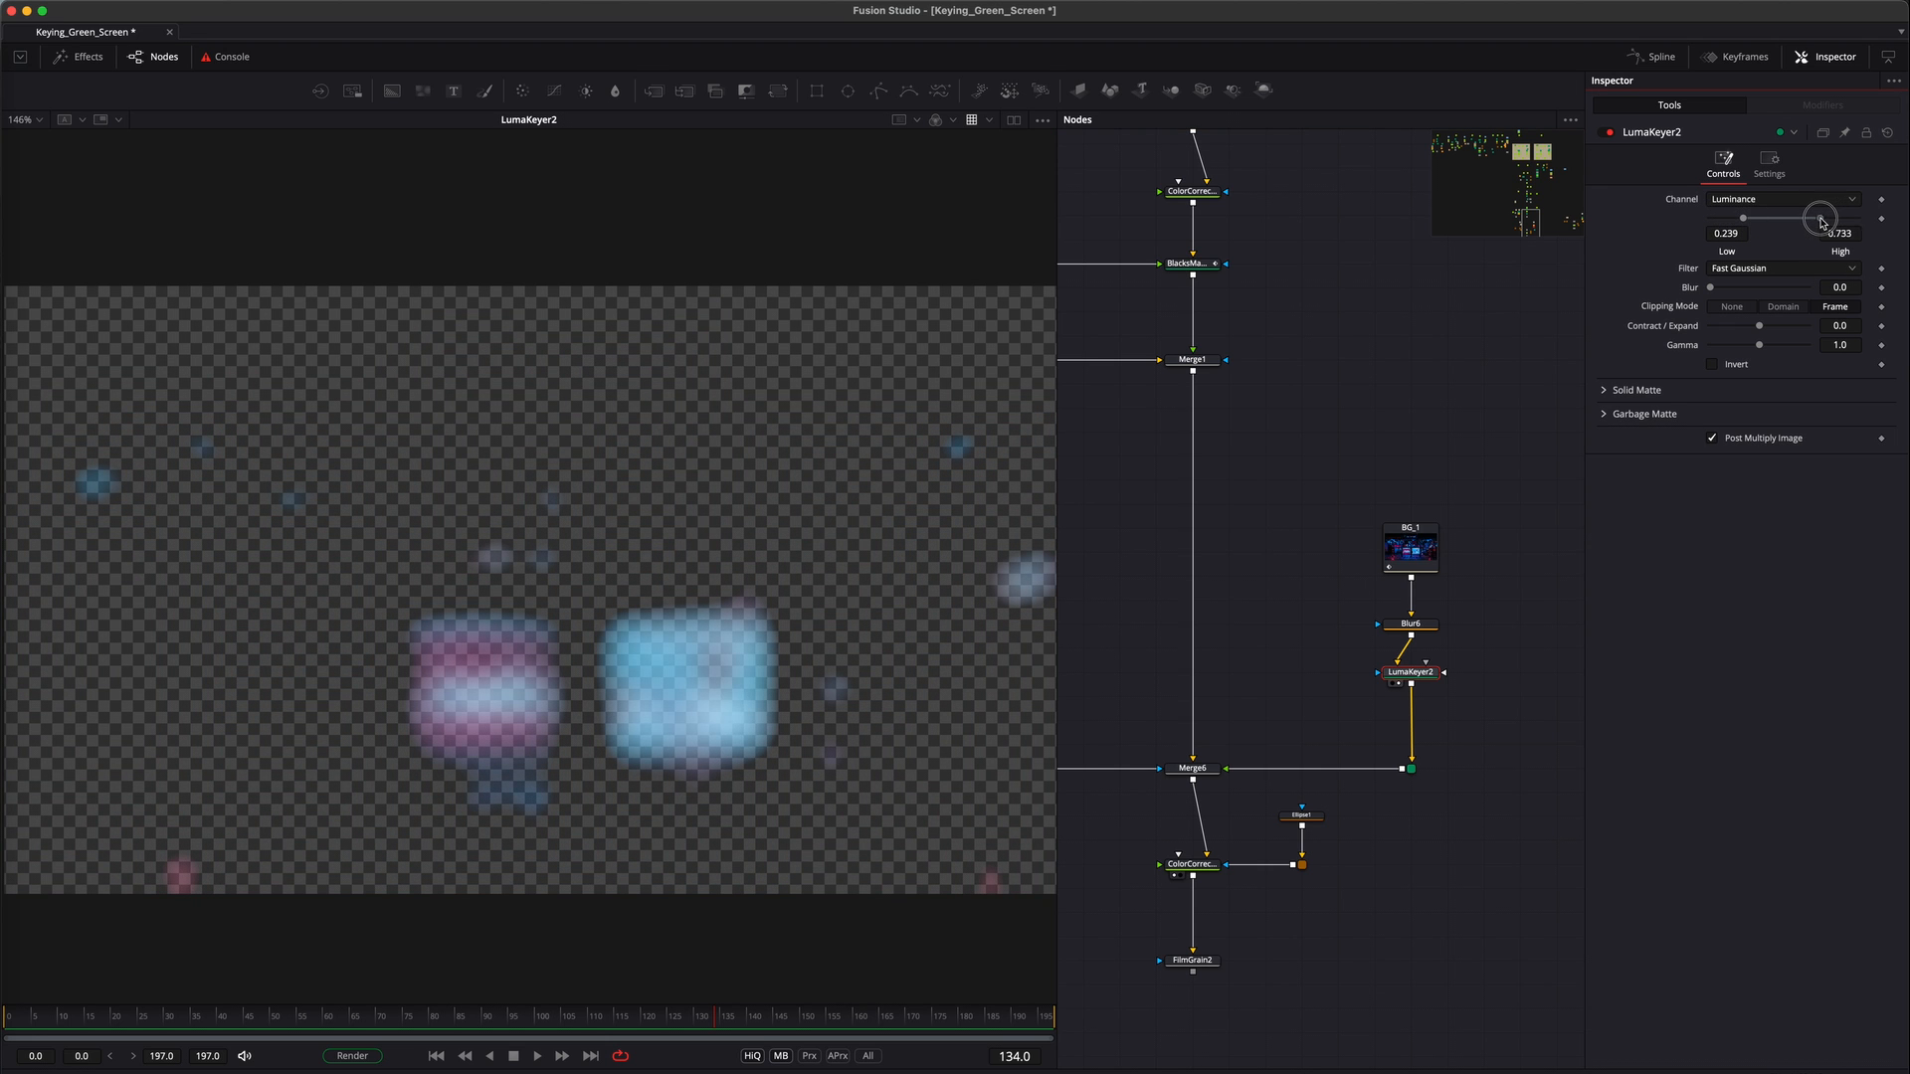
{"action": "left_click_drag", "start_coordinate": [1822, 217], "coordinate": [1797, 217]}
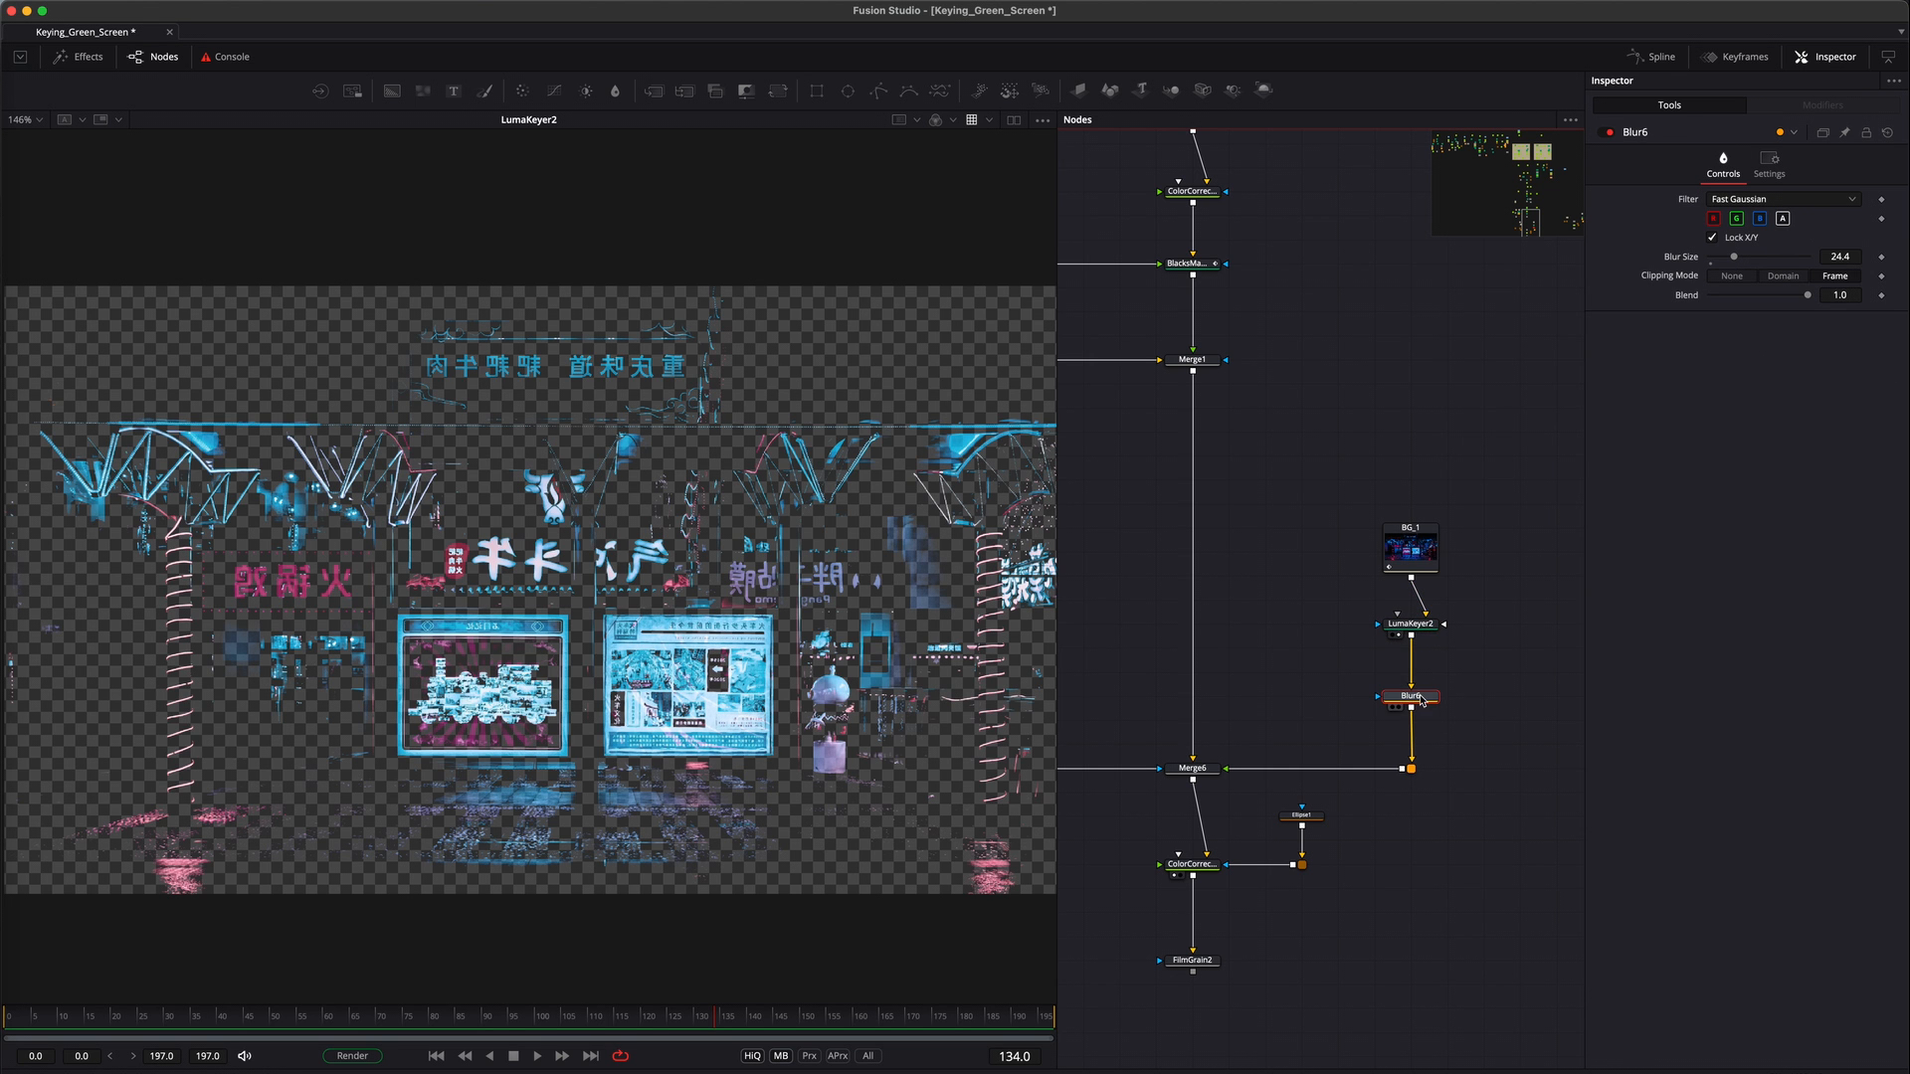
{"action": "left_click", "coordinate": [1410, 696]}
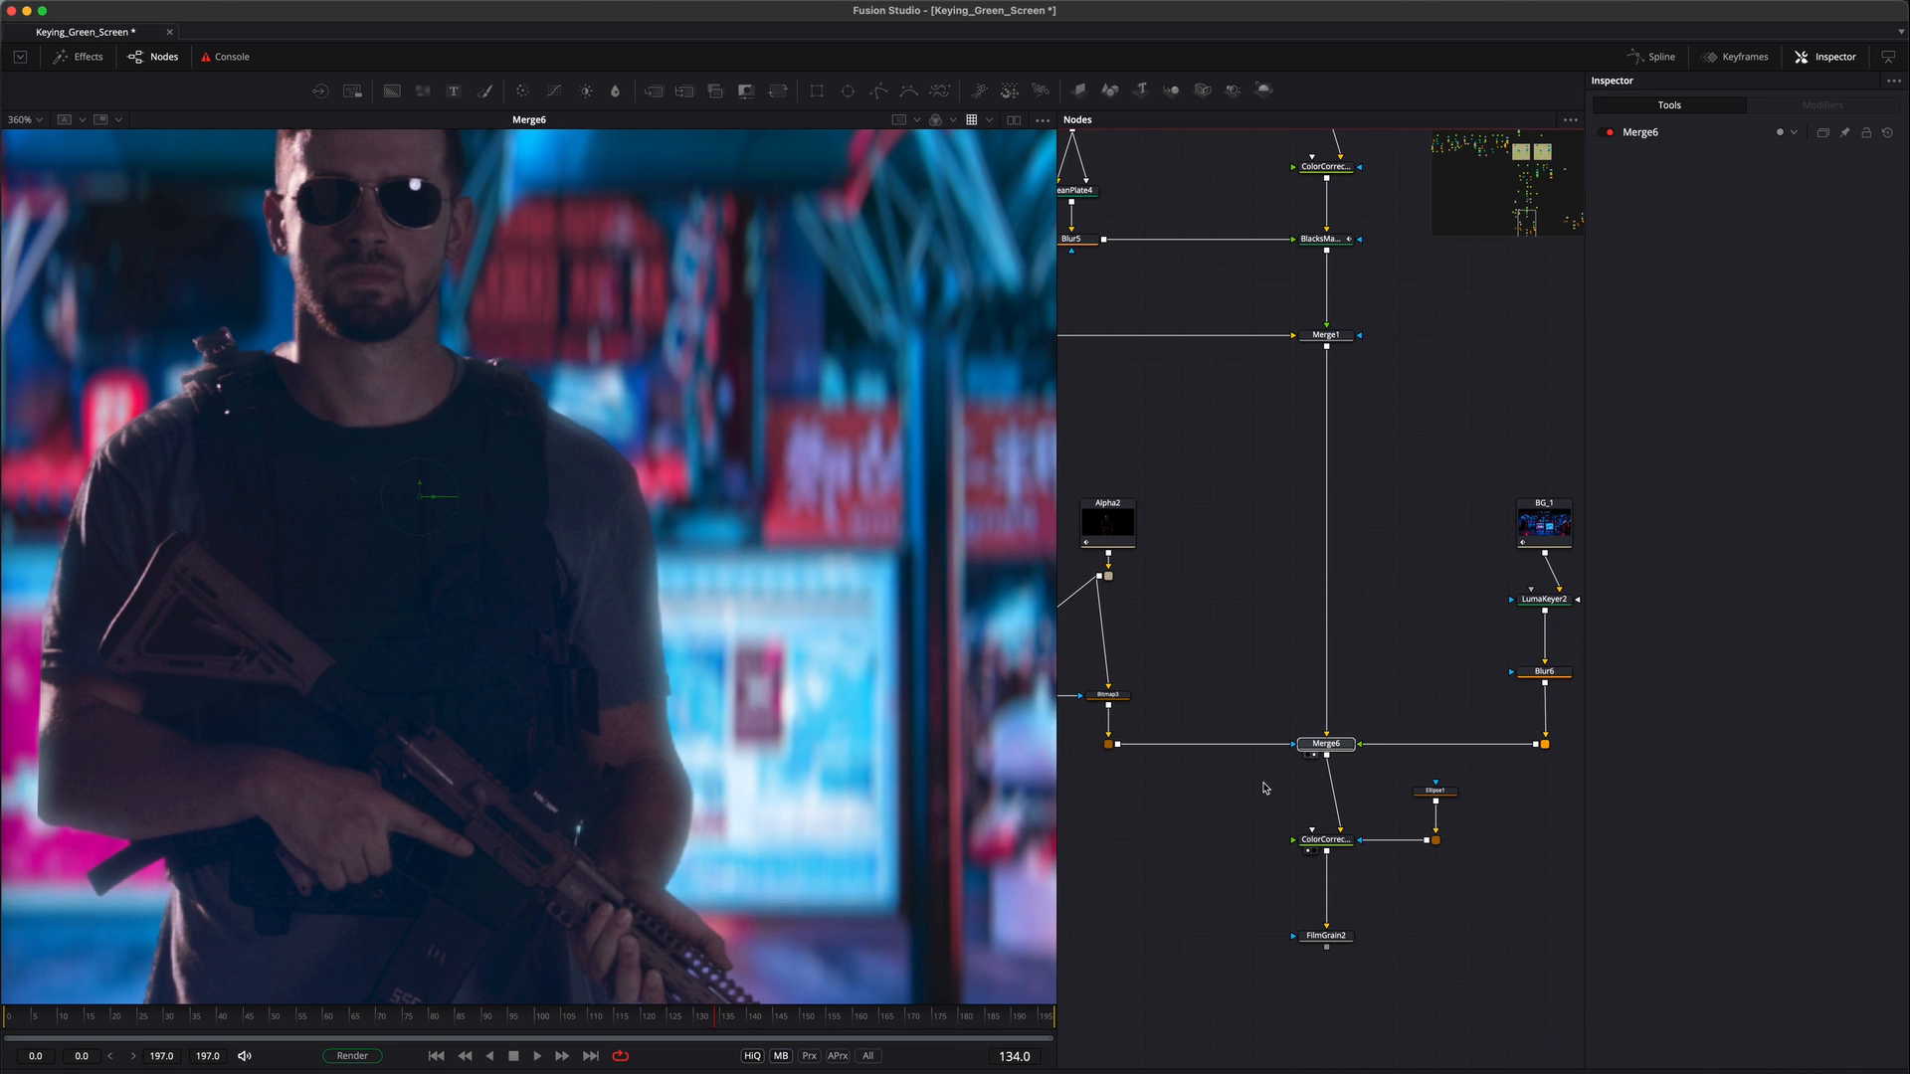
Raise LumaKeyer2's Low/High thresholds to about 0.389 and 0.822, checking Merge6
{"action": "left_click", "coordinate": [1543, 598]}
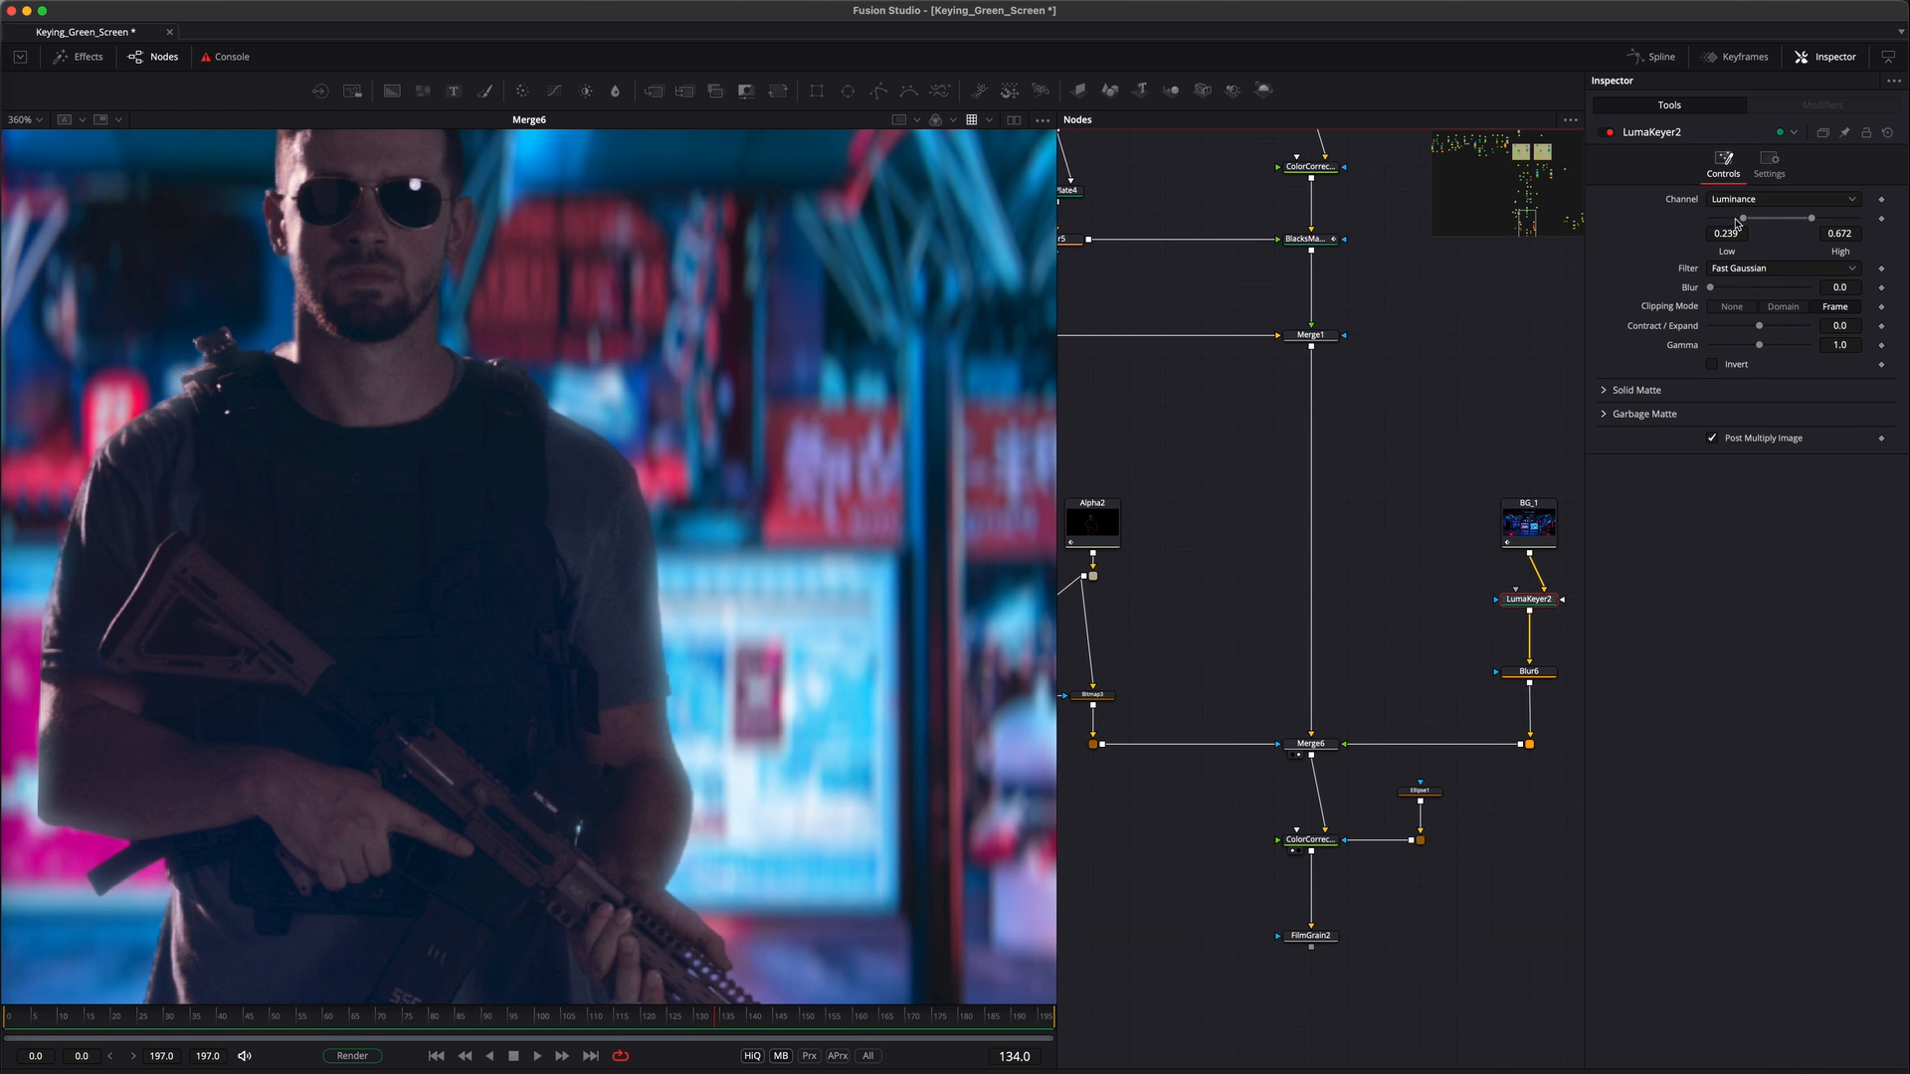
{"action": "left_click_drag", "start_coordinate": [1742, 218], "coordinate": [1763, 217]}
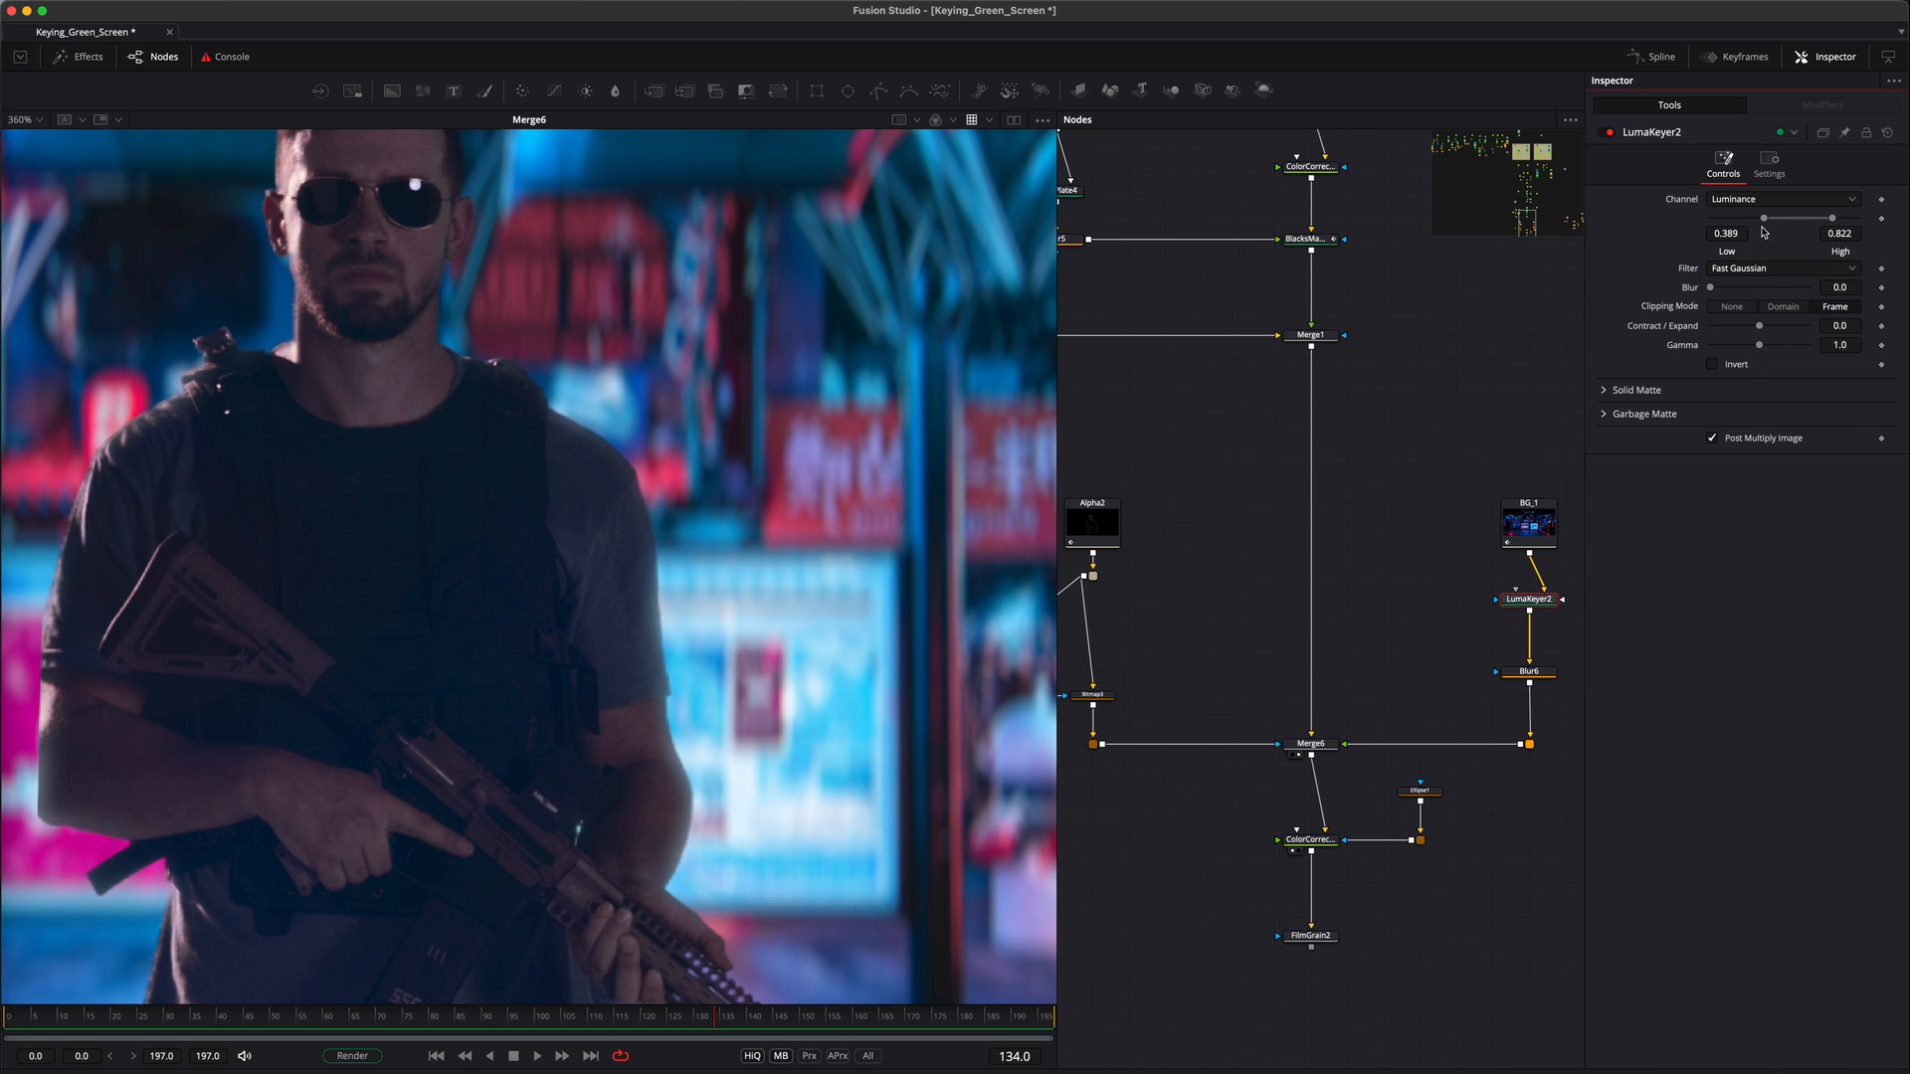
{"action": "left_click", "coordinate": [1312, 743]}
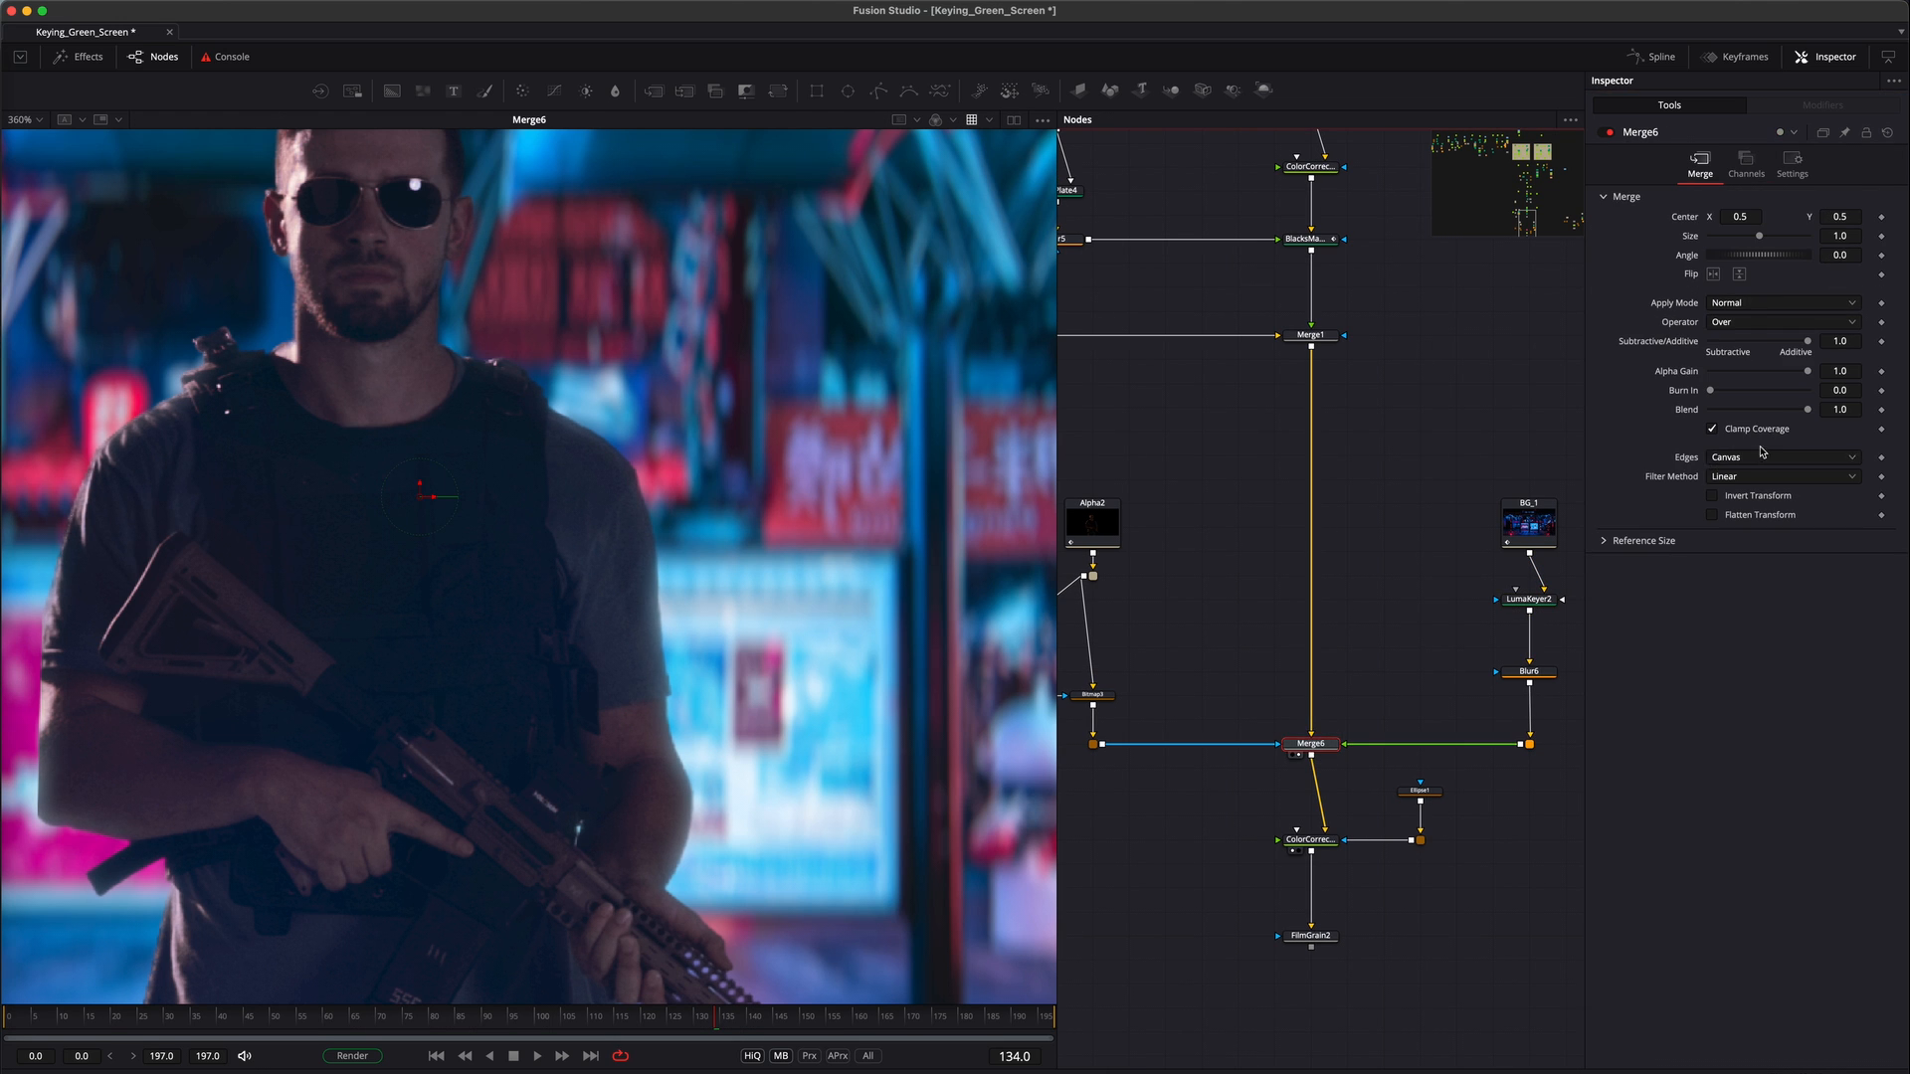
{"action": "left_click_drag", "start_coordinate": [1806, 409], "coordinate": [1773, 409]}
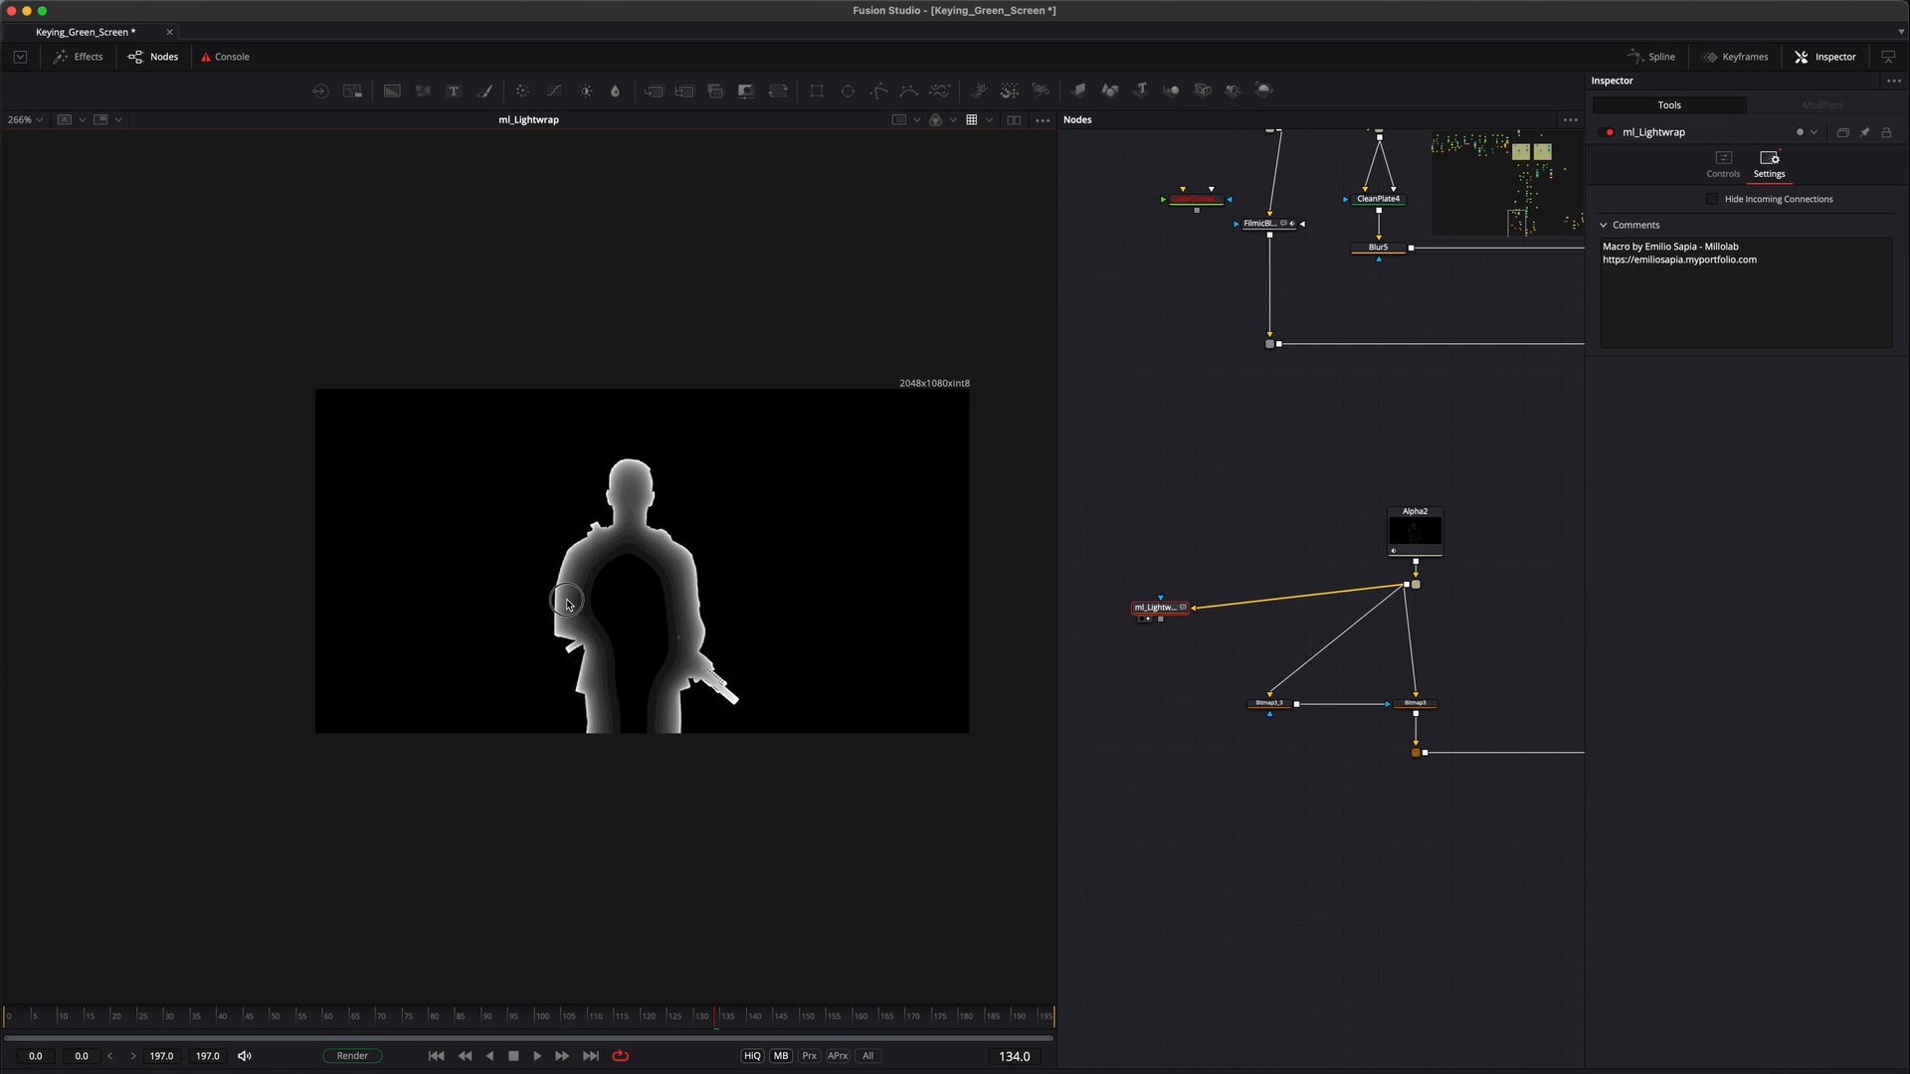
Cut the ml_Lightwrap Spread to about 0.118 in its Controls
{"action": "left_click", "coordinate": [1722, 159]}
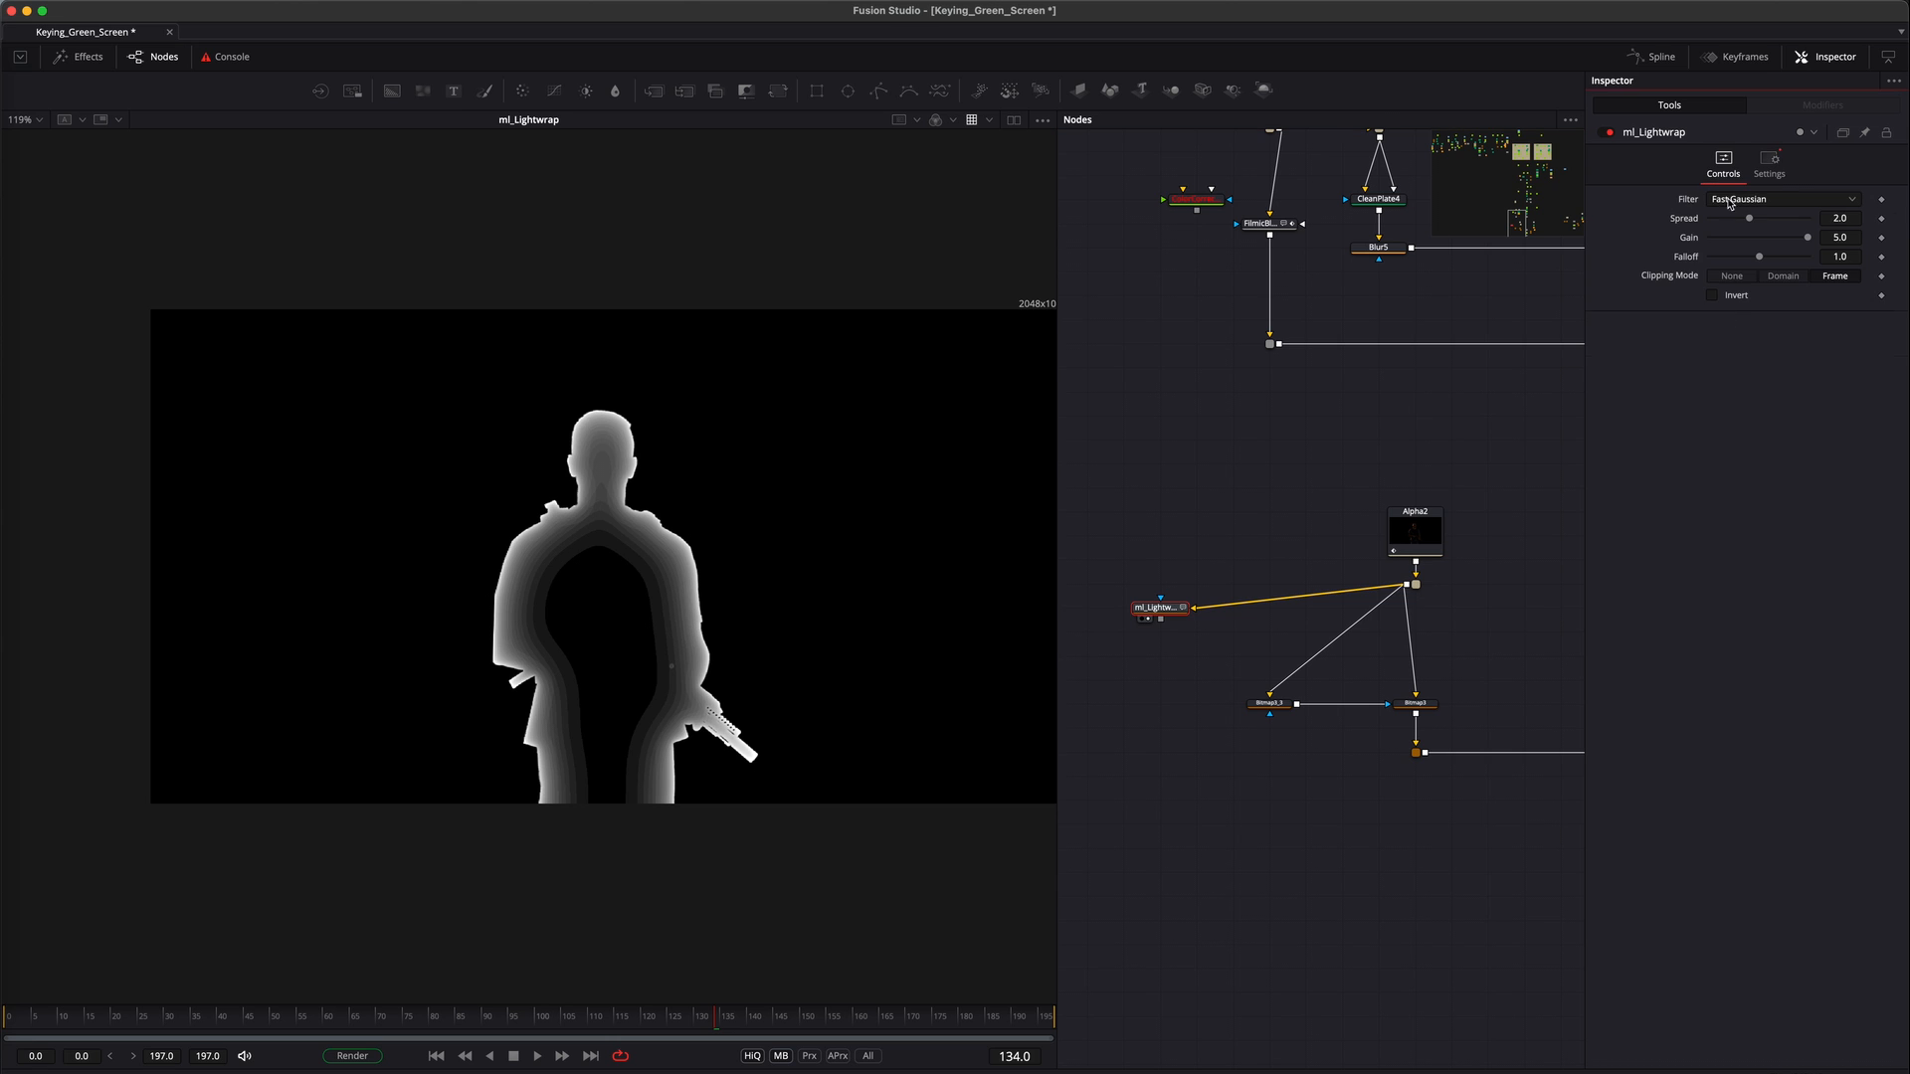
{"action": "left_click_drag", "start_coordinate": [1751, 216], "coordinate": [1719, 217]}
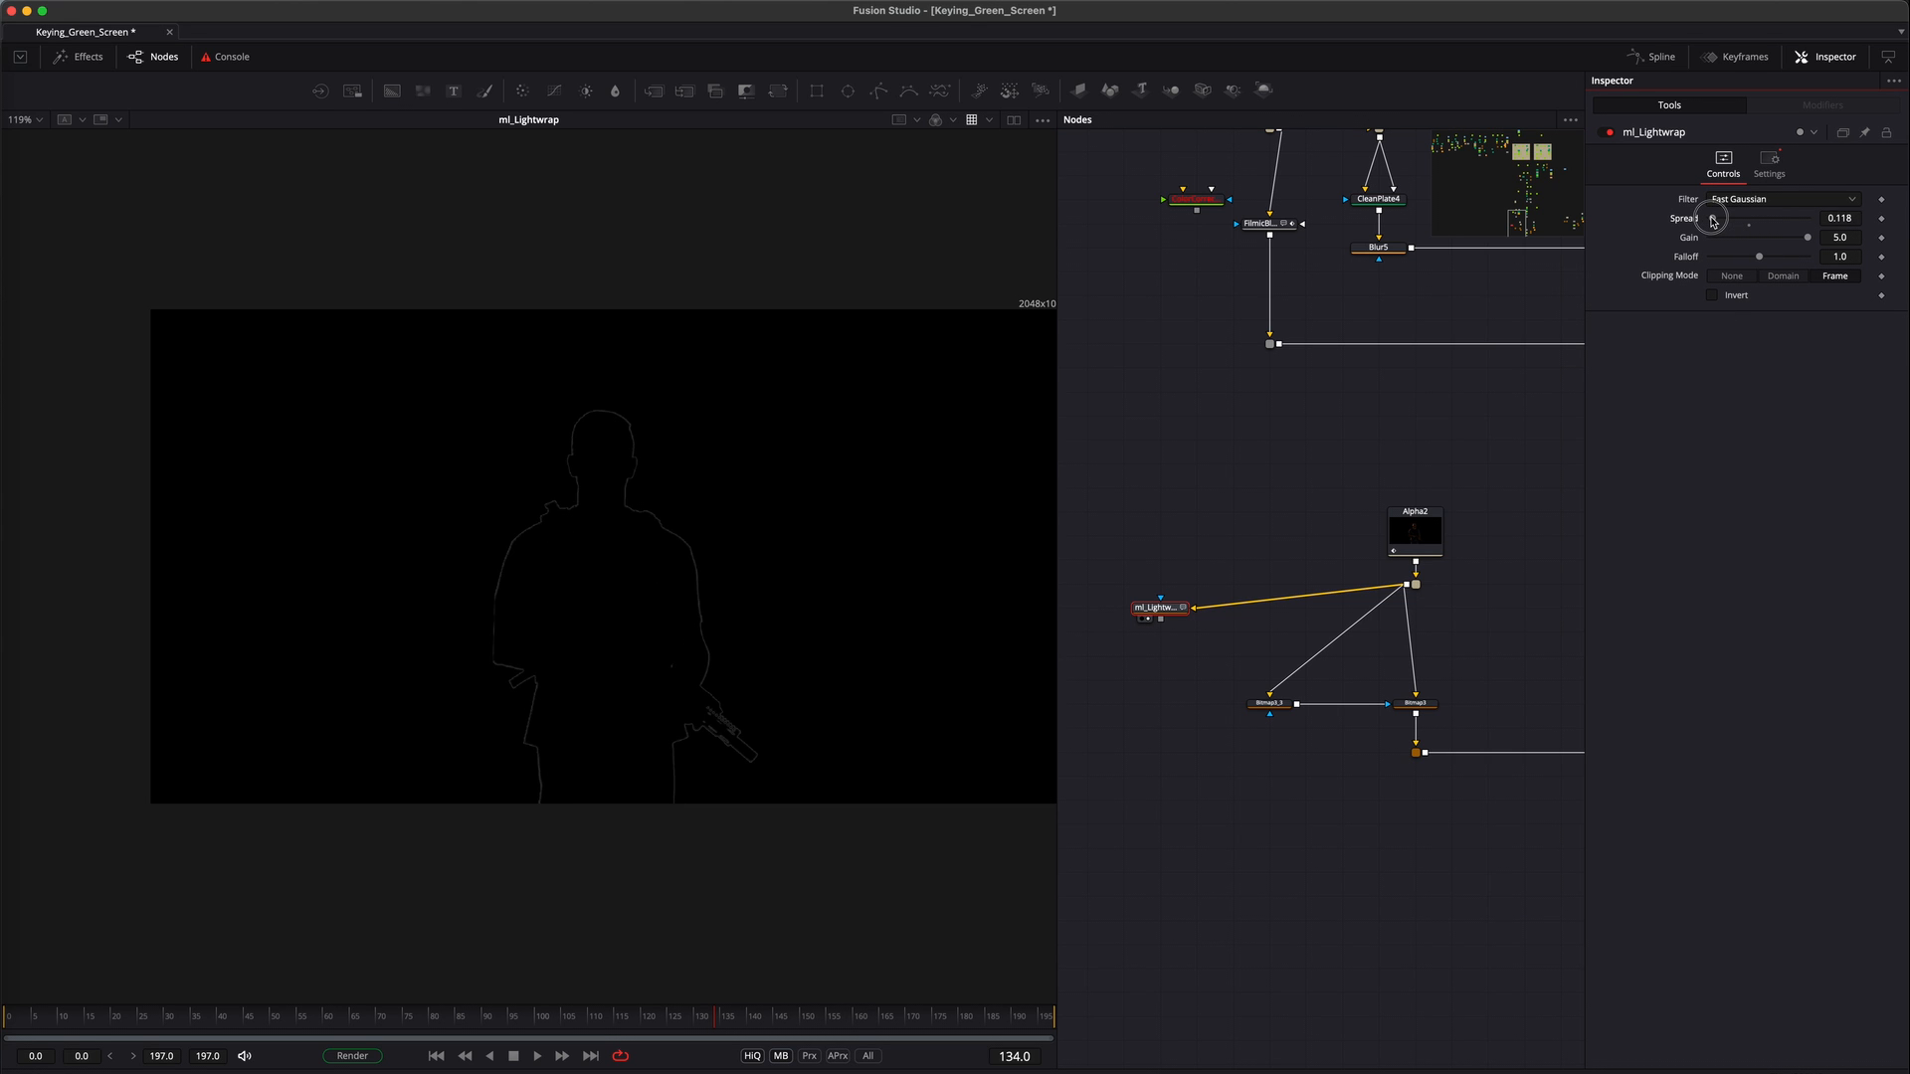
{"action": "left_click_drag", "start_coordinate": [1713, 218], "coordinate": [1718, 218]}
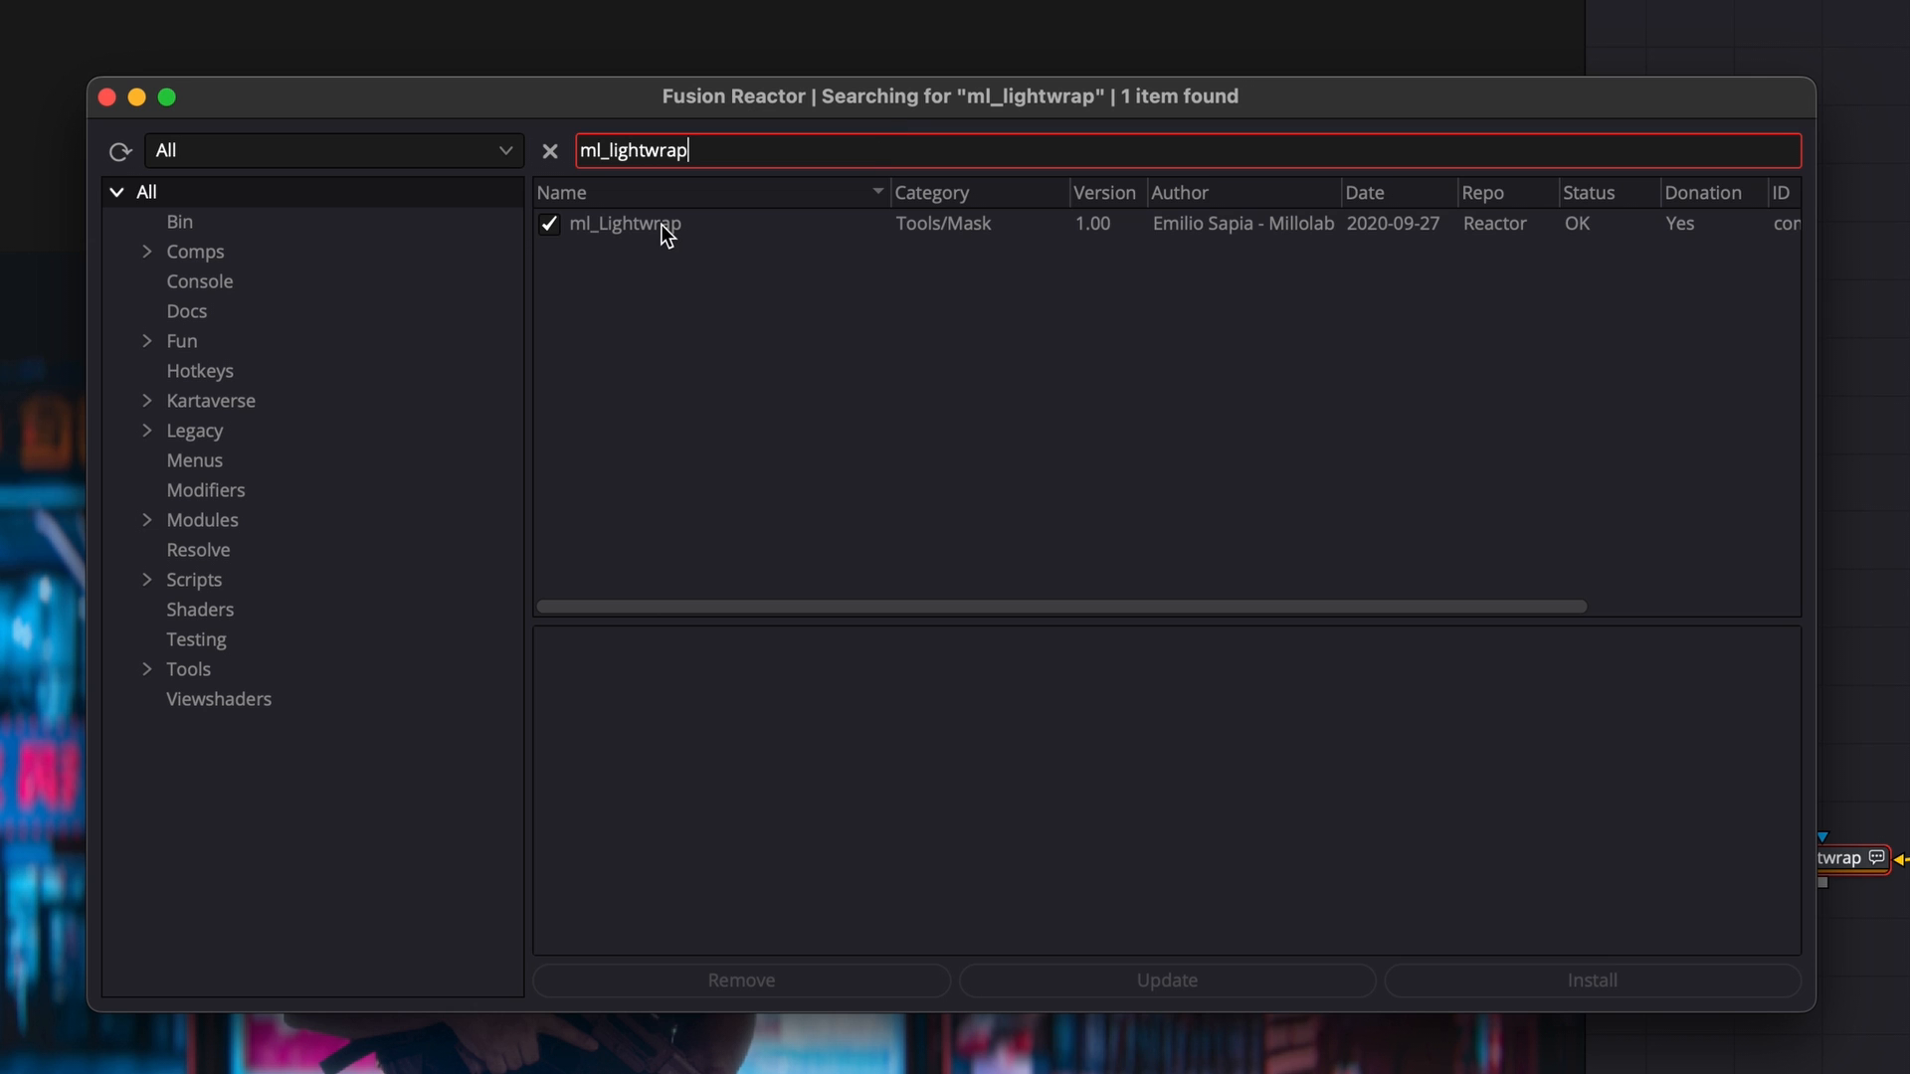
Show ml_Lightwrap's Reactor details: exponential lightwrap mask, installed as a Macros/Mask file
{"action": "left_click", "coordinate": [625, 223]}
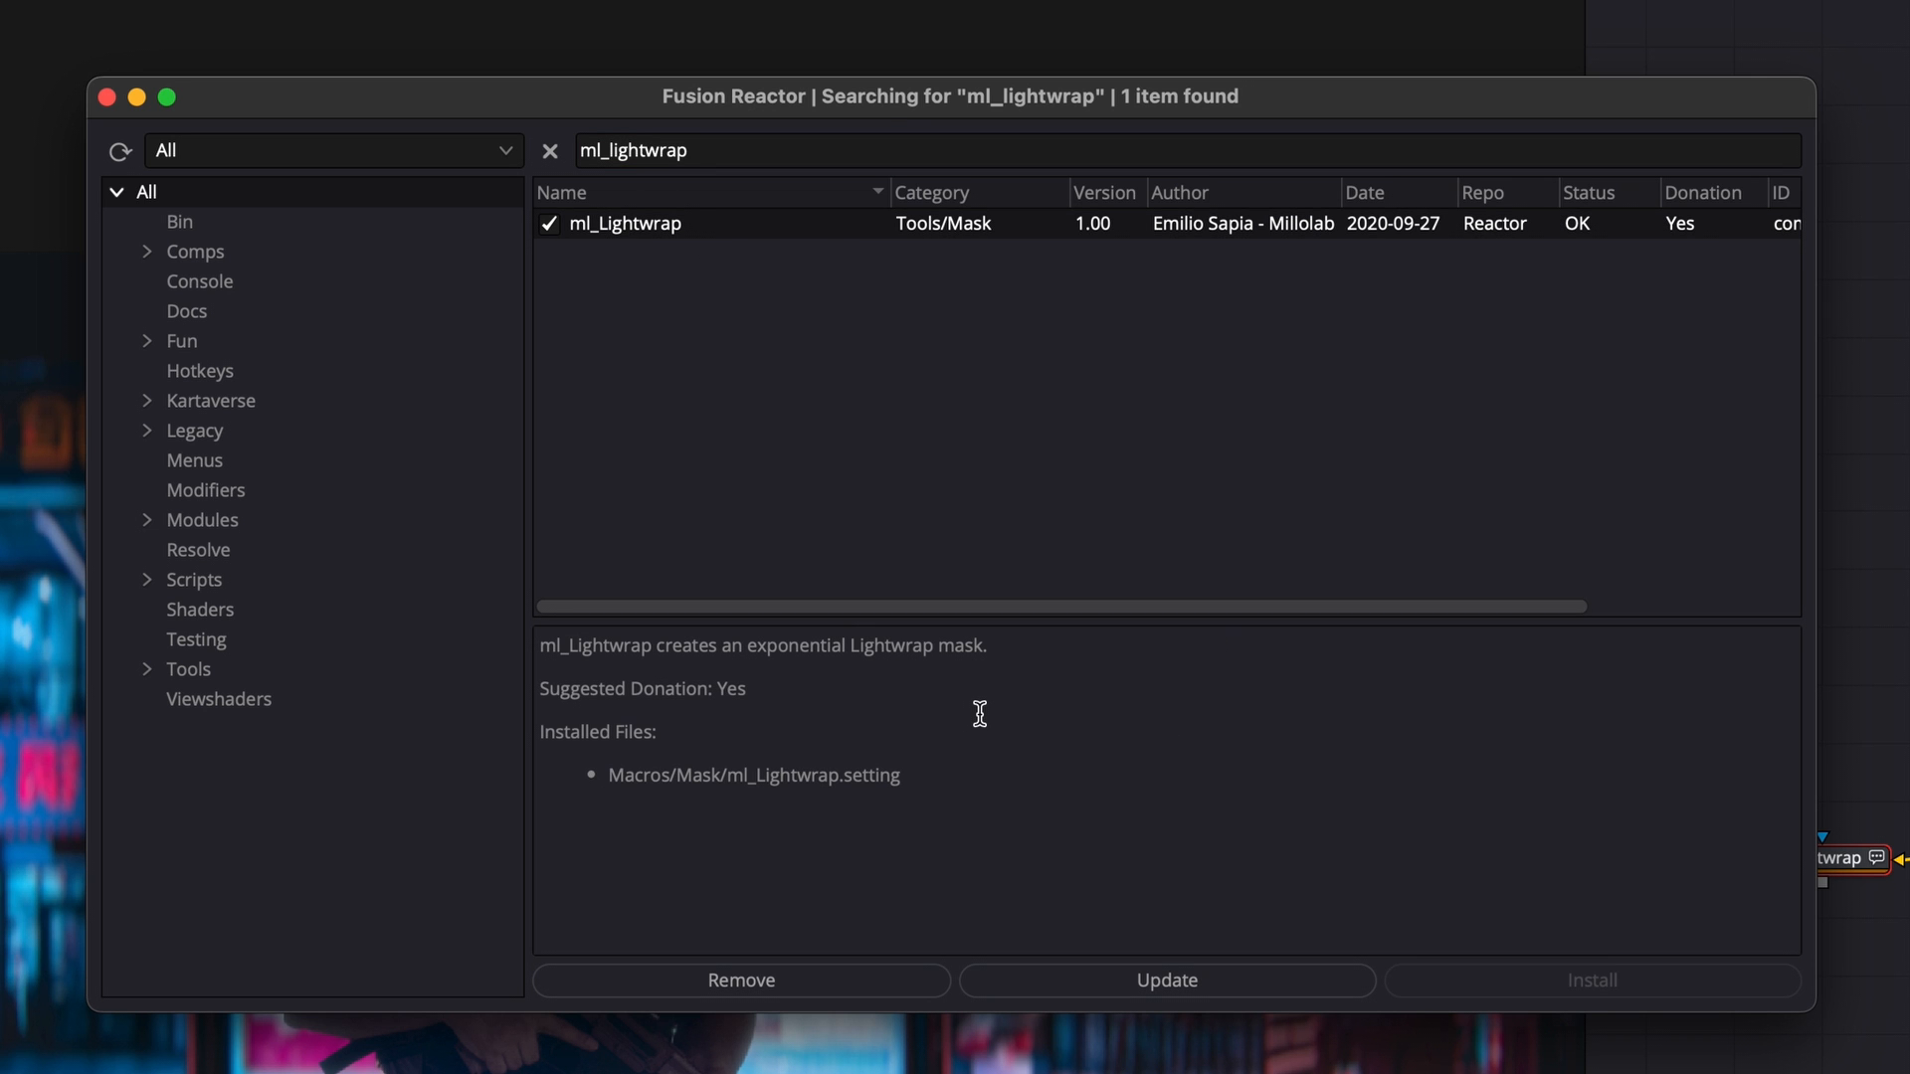